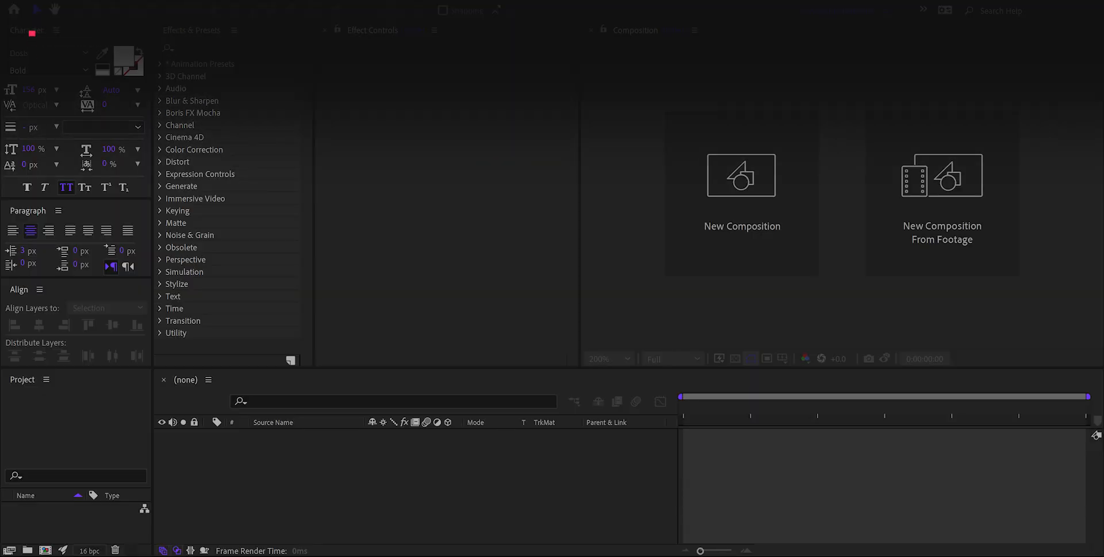
# Step: Create the 'Custom Text Animation' composition at 1920×1080, 60 fps, 10 s, black background
pyautogui.click(742, 175)
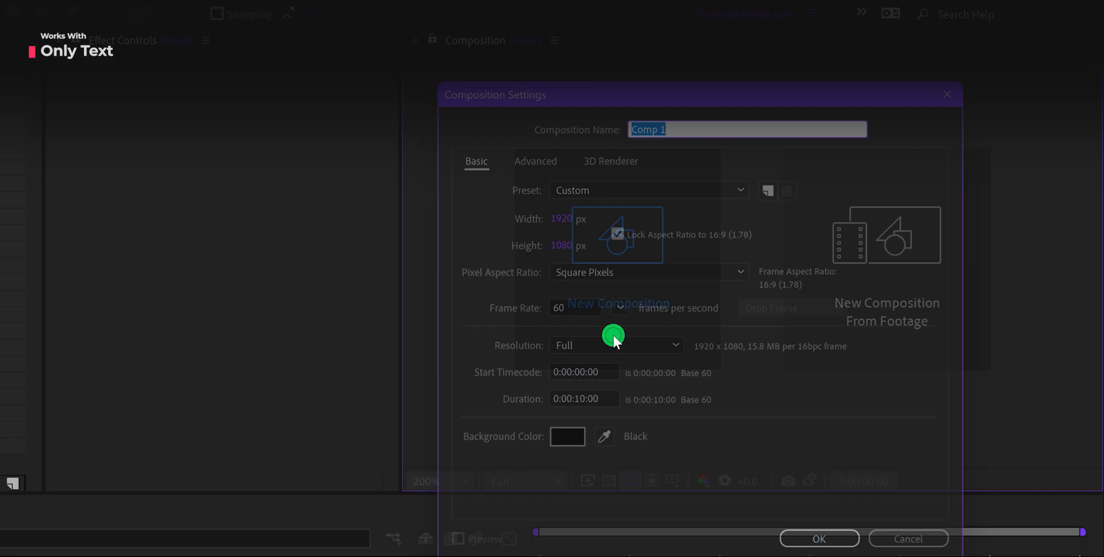
pyautogui.write('Custom Text Animation')
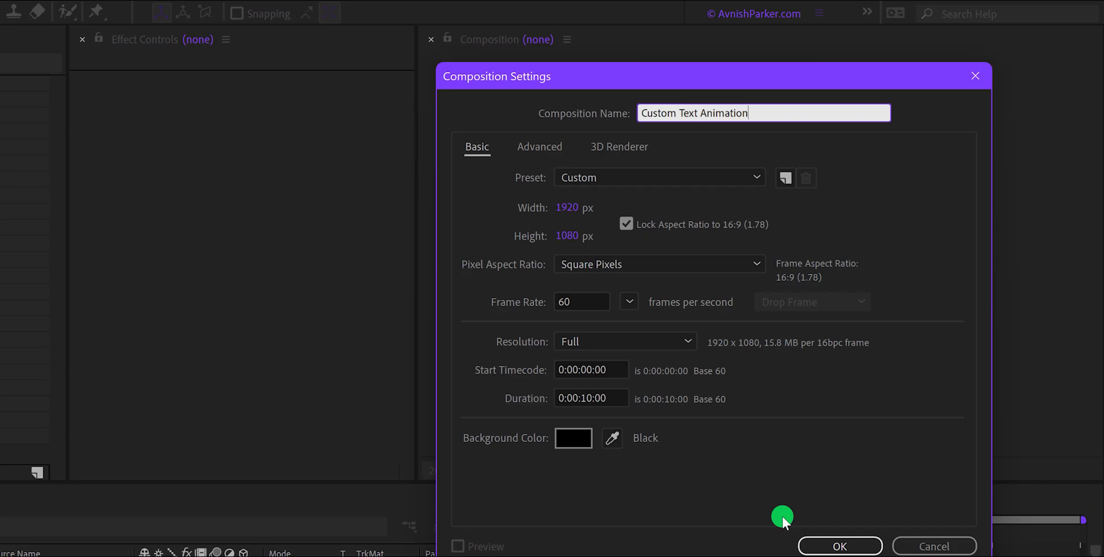
pyautogui.click(839, 546)
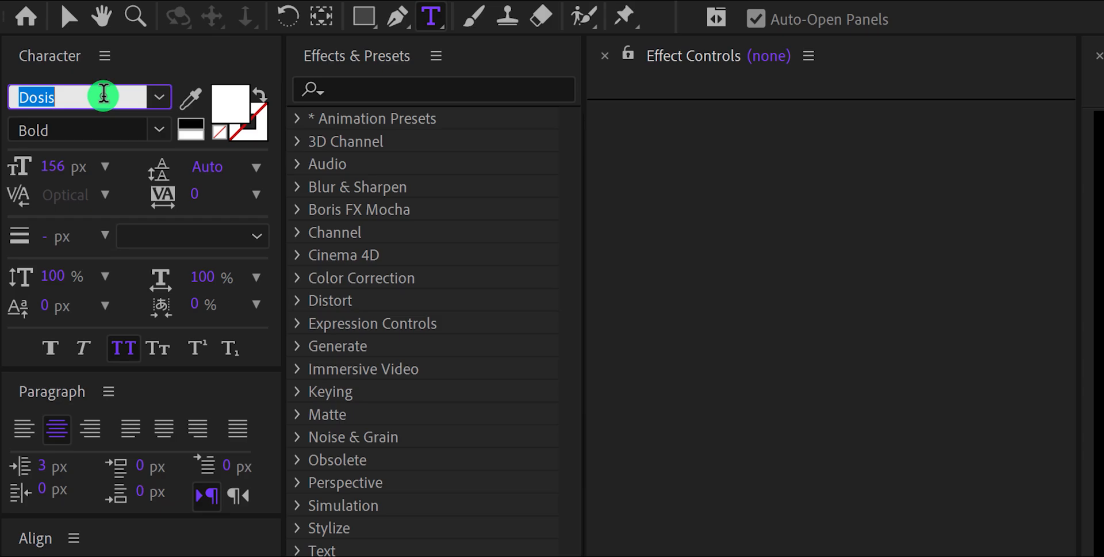
# Step: Add a Montserrat Bold 'monster' text layer, centre it and switch off All Caps for lowercase
pyautogui.write('mont')
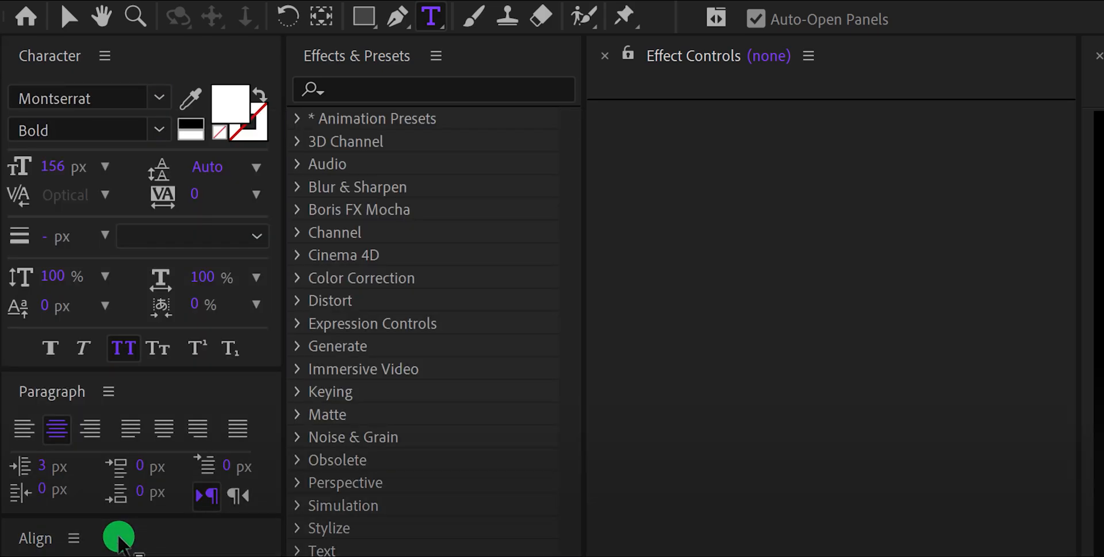
pyautogui.moveTo(90, 194)
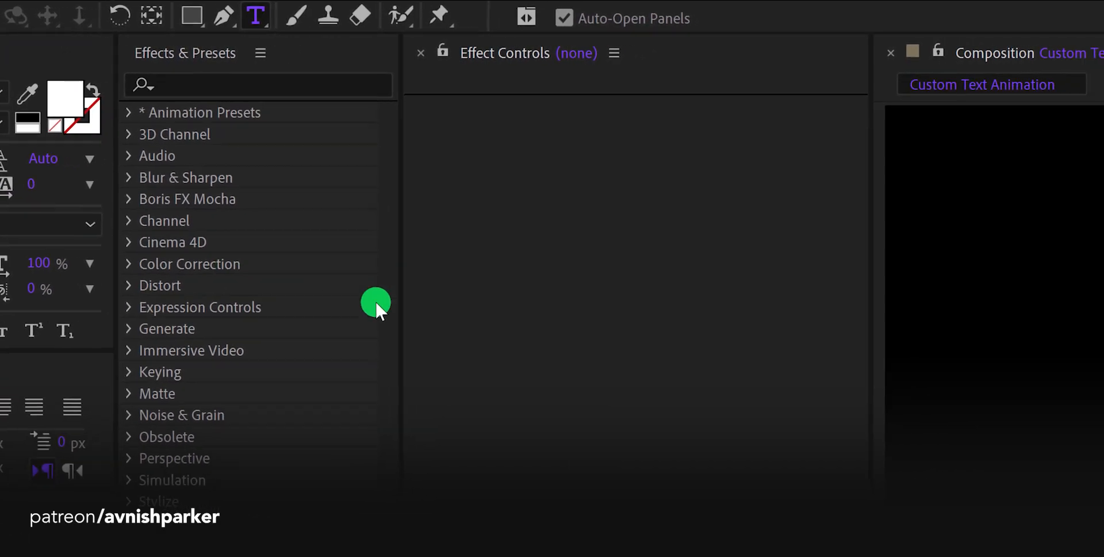
pyautogui.click(678, 332)
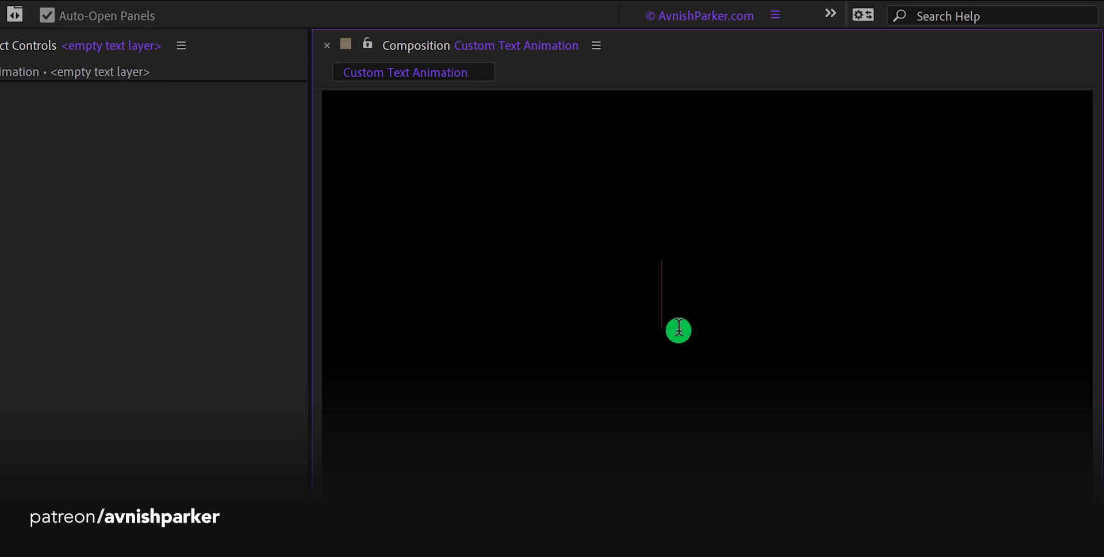
pyautogui.write('monster')
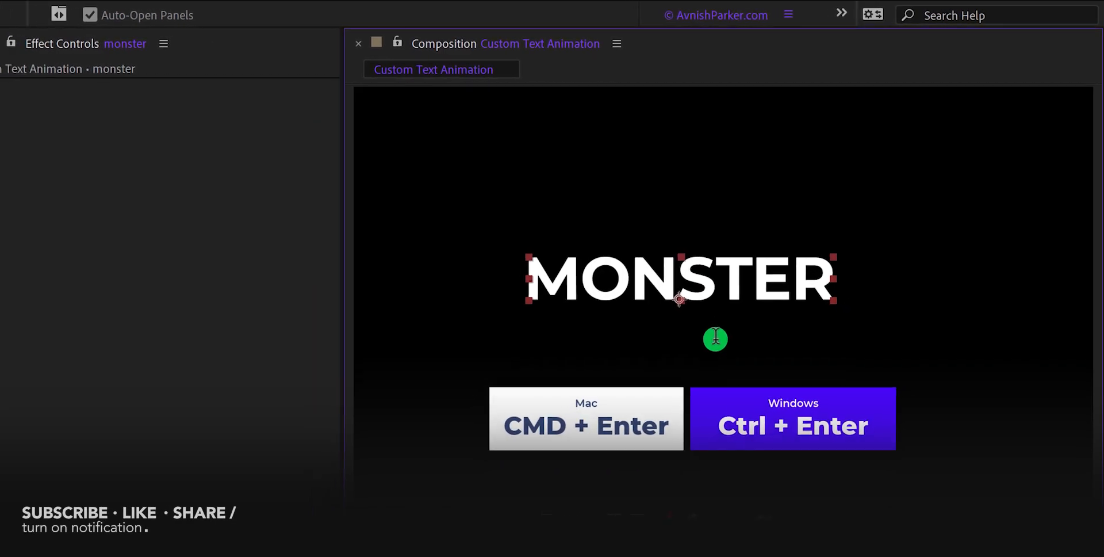
pyautogui.press('ctrl+enter')
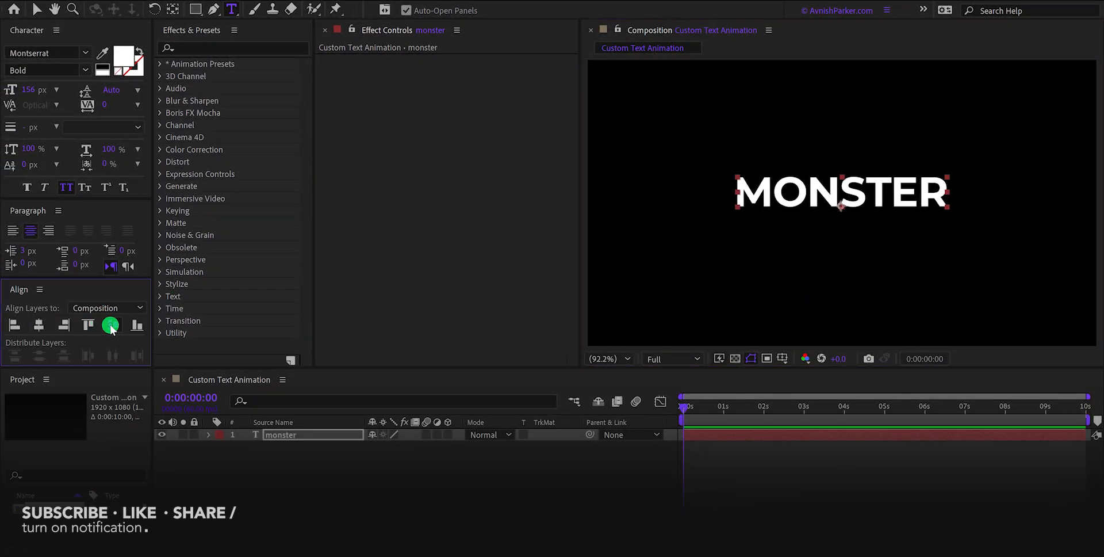
pyautogui.click(66, 187)
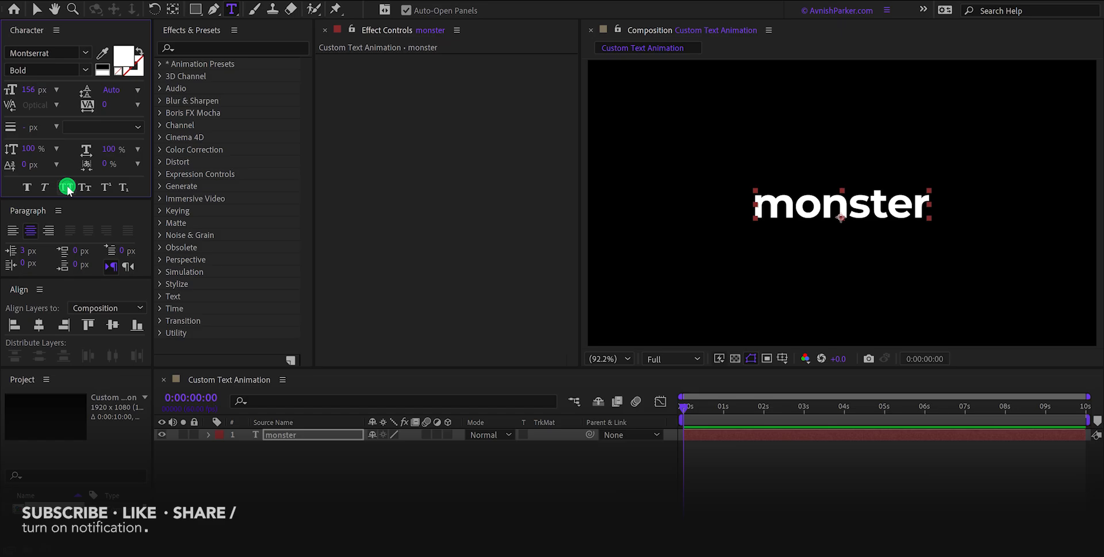
pyautogui.click(49, 70)
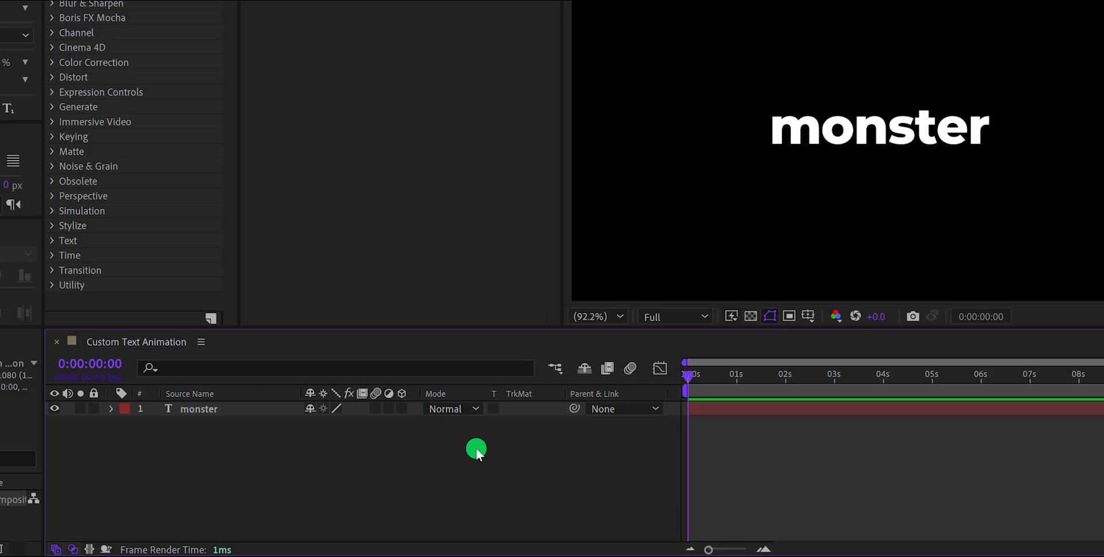
# Step: Enable Per-character 3D on the monster layer via Animate and reveal its Text properties
pyautogui.click(111, 409)
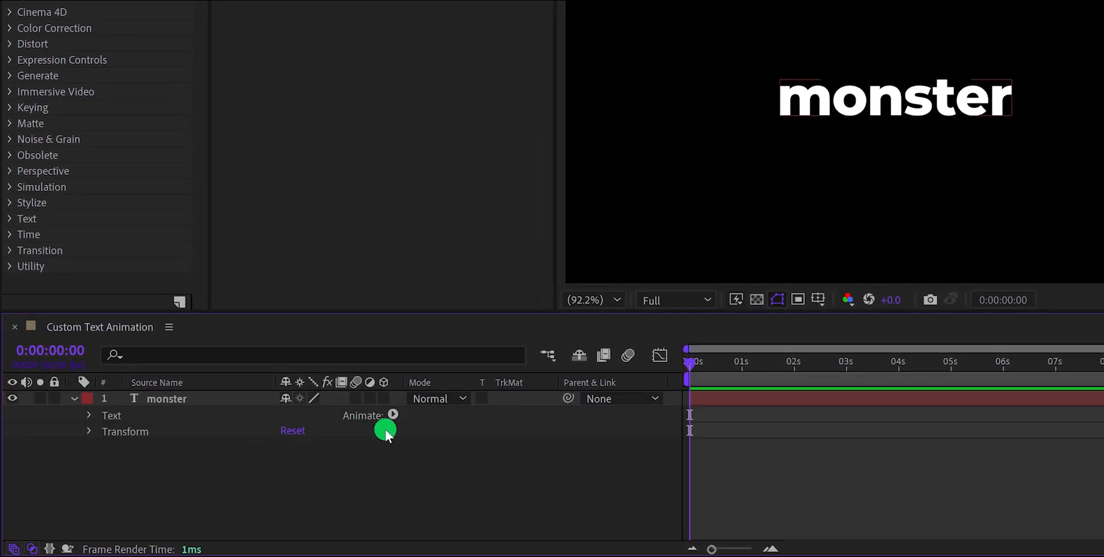
pyautogui.click(394, 414)
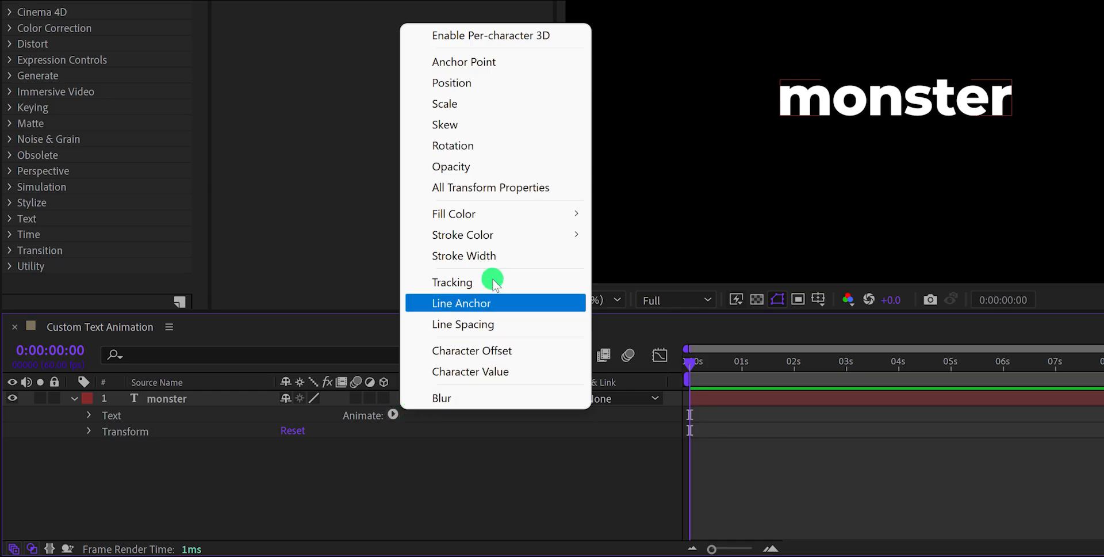
pyautogui.moveTo(493, 83)
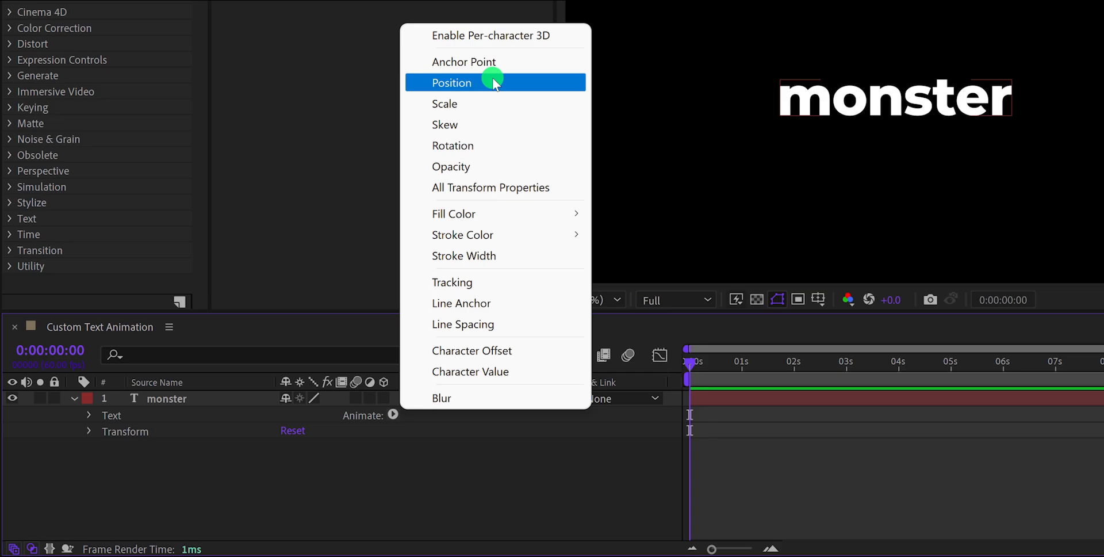
pyautogui.moveTo(567, 46)
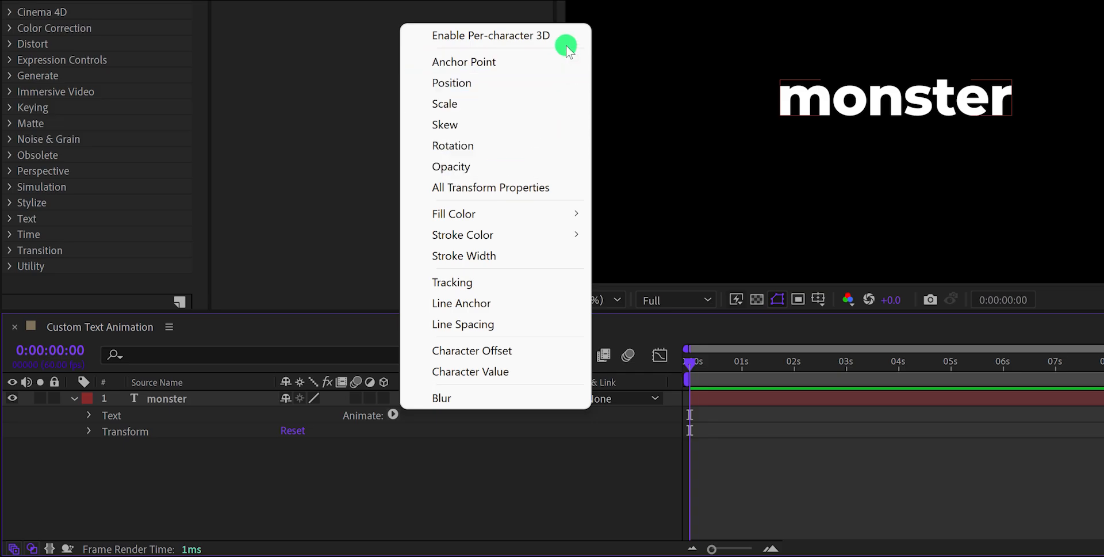
pyautogui.click(491, 35)
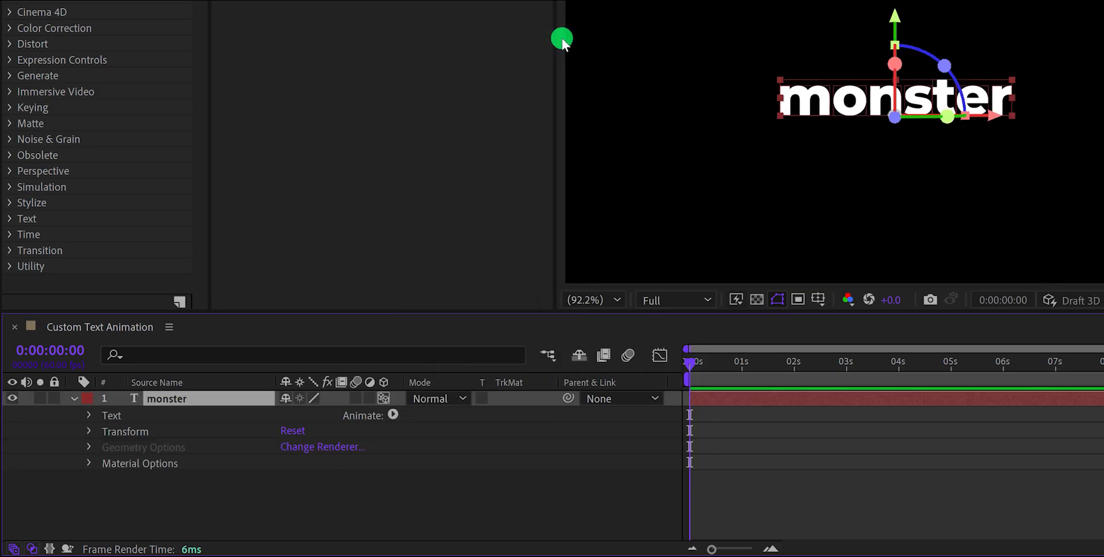
pyautogui.moveTo(444, 443)
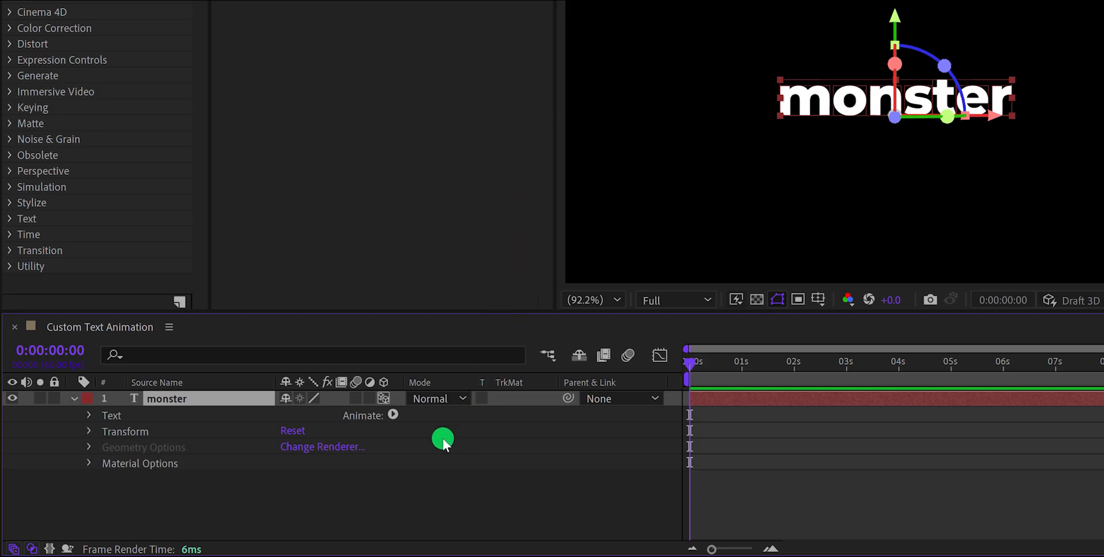
pyautogui.press('v')
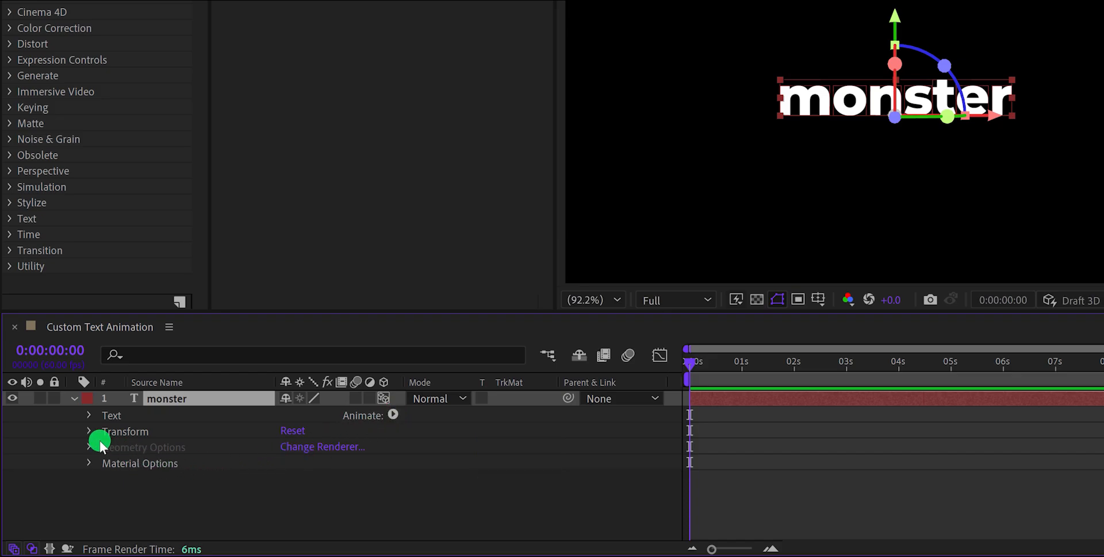
pyautogui.click(89, 415)
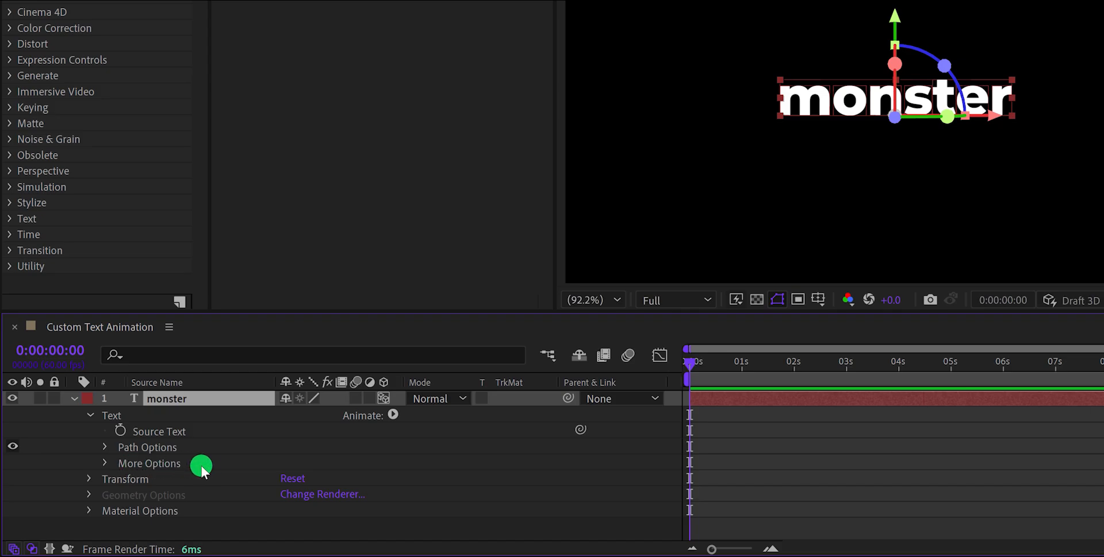
pyautogui.click(394, 415)
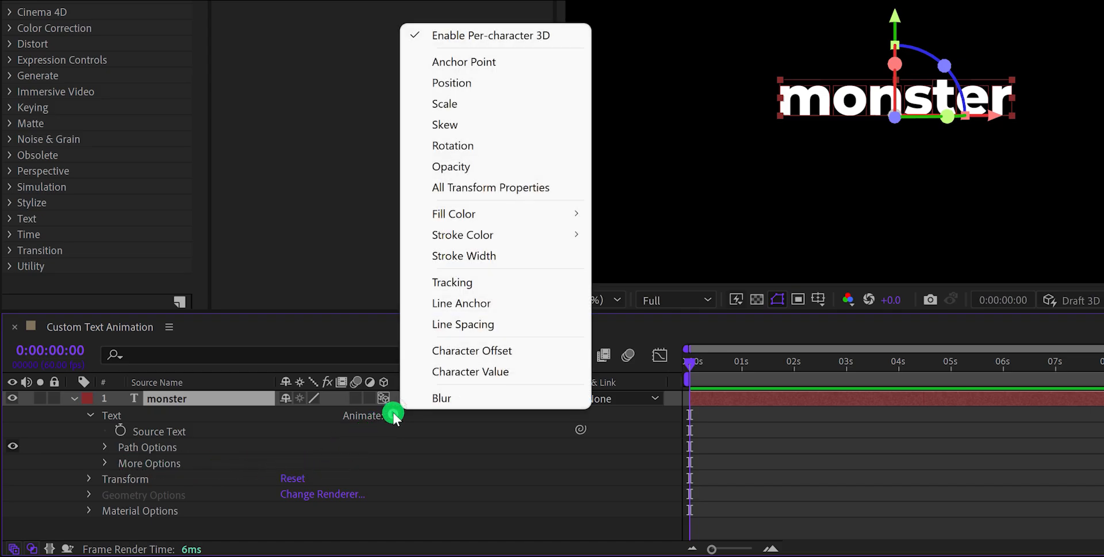
pyautogui.moveTo(488, 103)
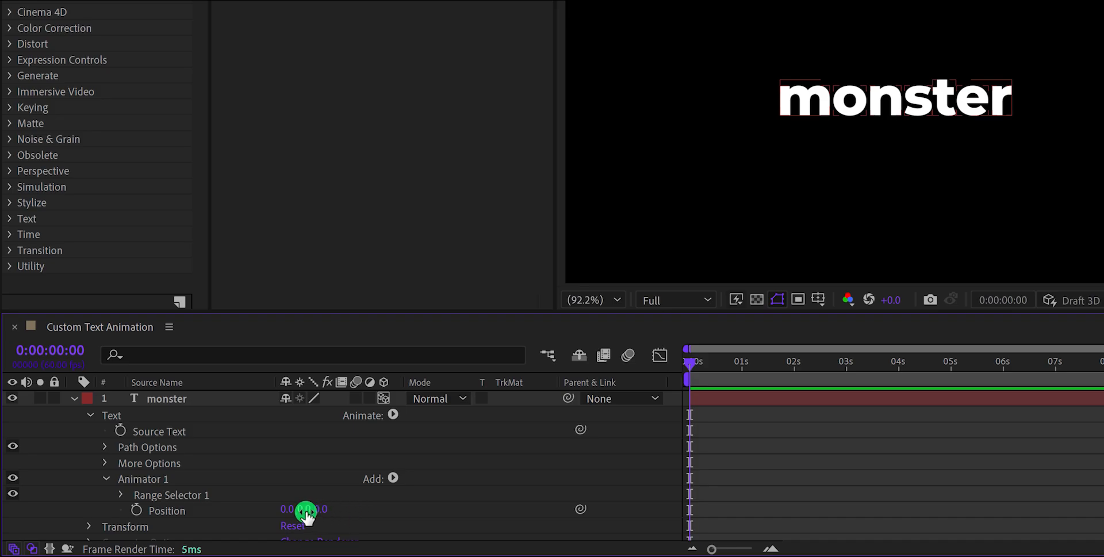
# Step: Add a Position animator lowering the characters and set the range selector Offset to -100%
pyautogui.moveTo(306, 508); pyautogui.dragTo(510, 482)
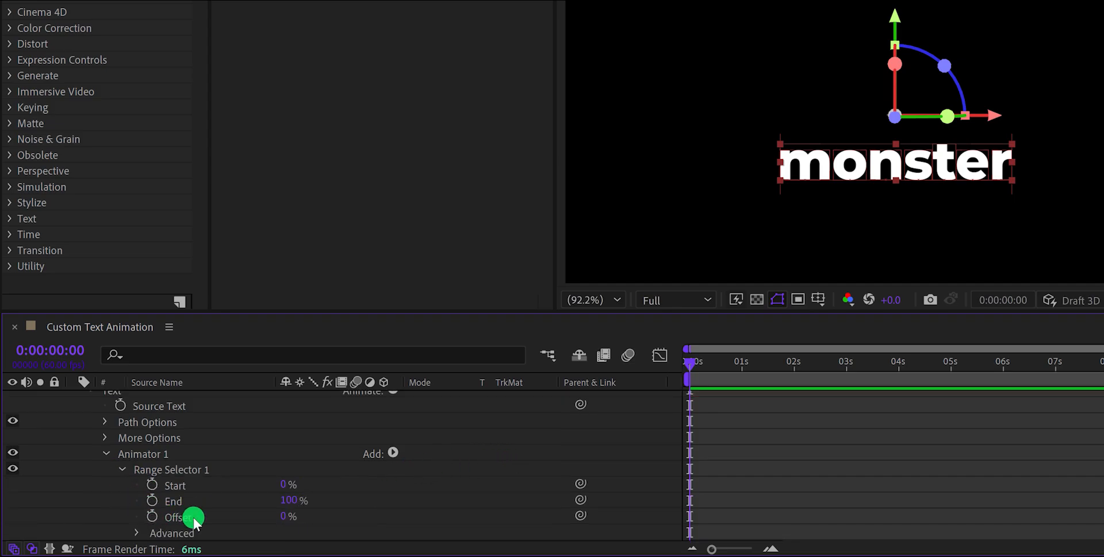
pyautogui.click(288, 516)
pyautogui.write('-100')
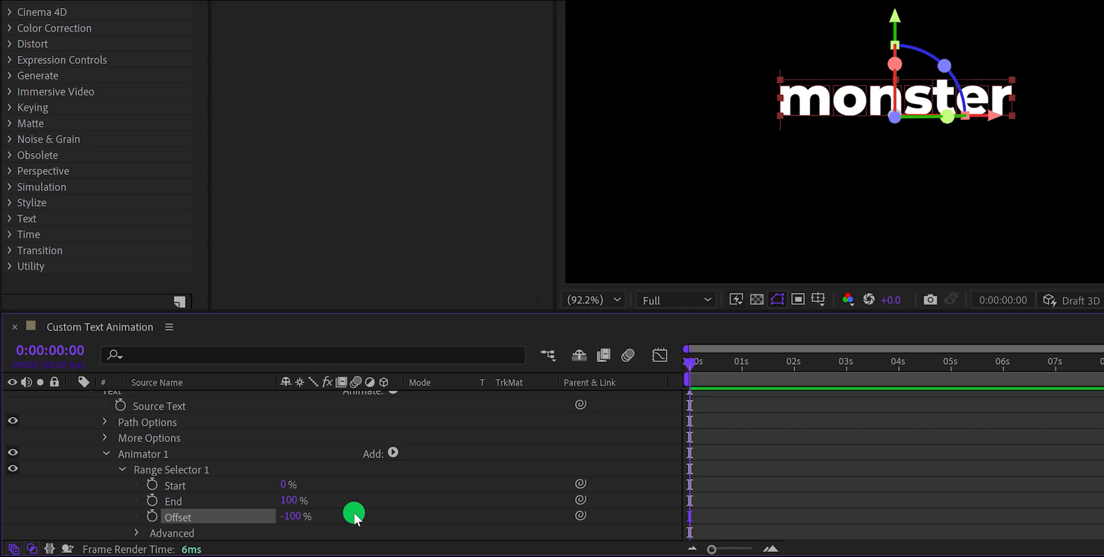
pyautogui.click(152, 516)
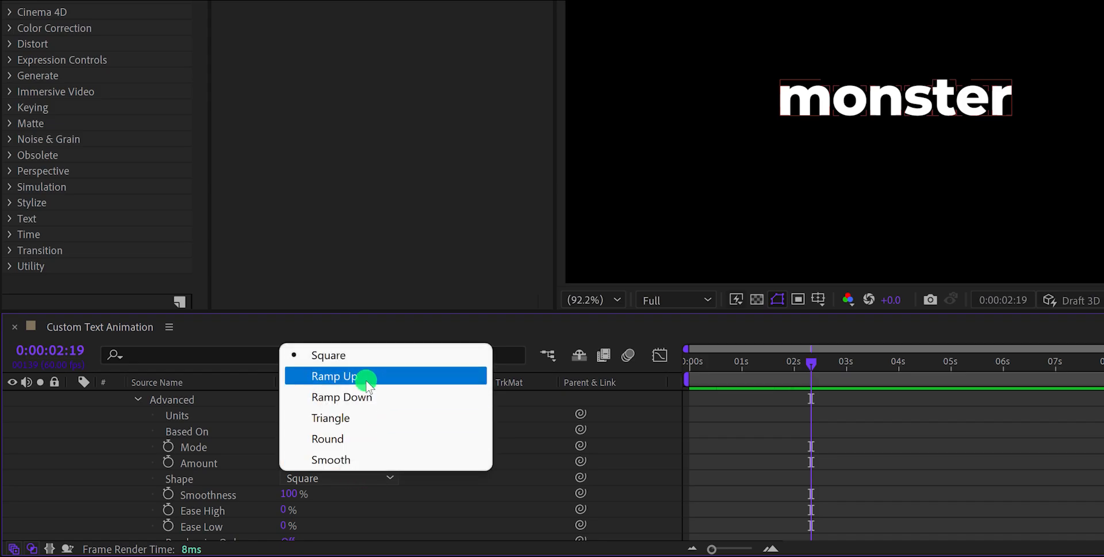
# Step: Set the selector Shape to Ramp Up and Ease High to 50%, then -50%
pyautogui.click(333, 376)
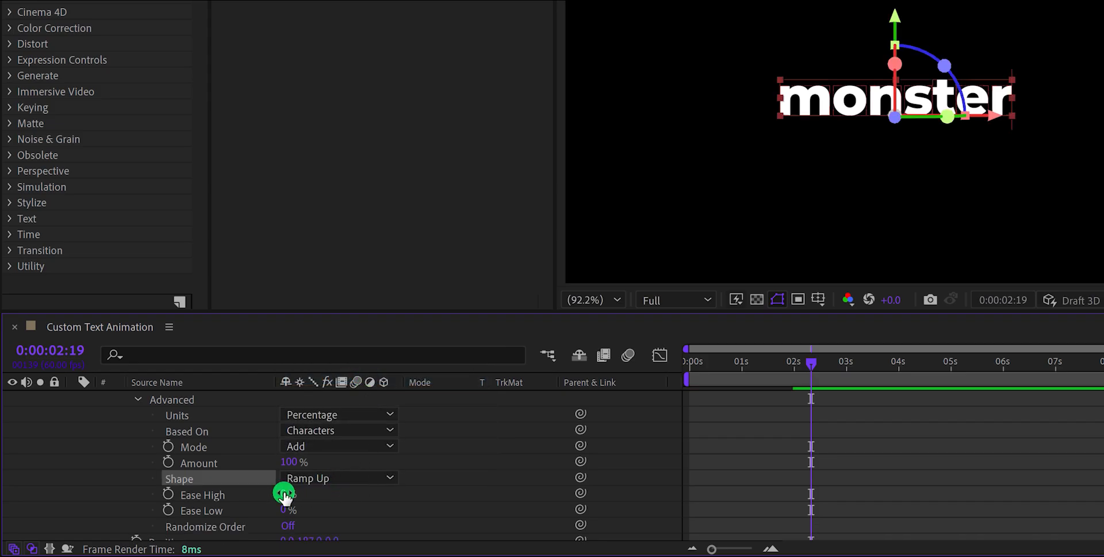
pyautogui.click(288, 494)
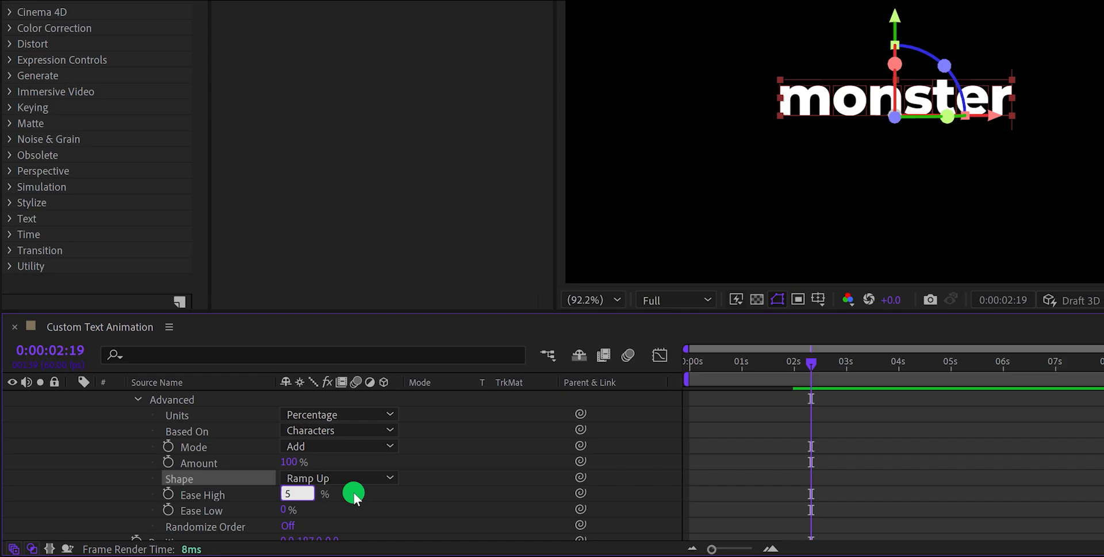
pyautogui.write('50')
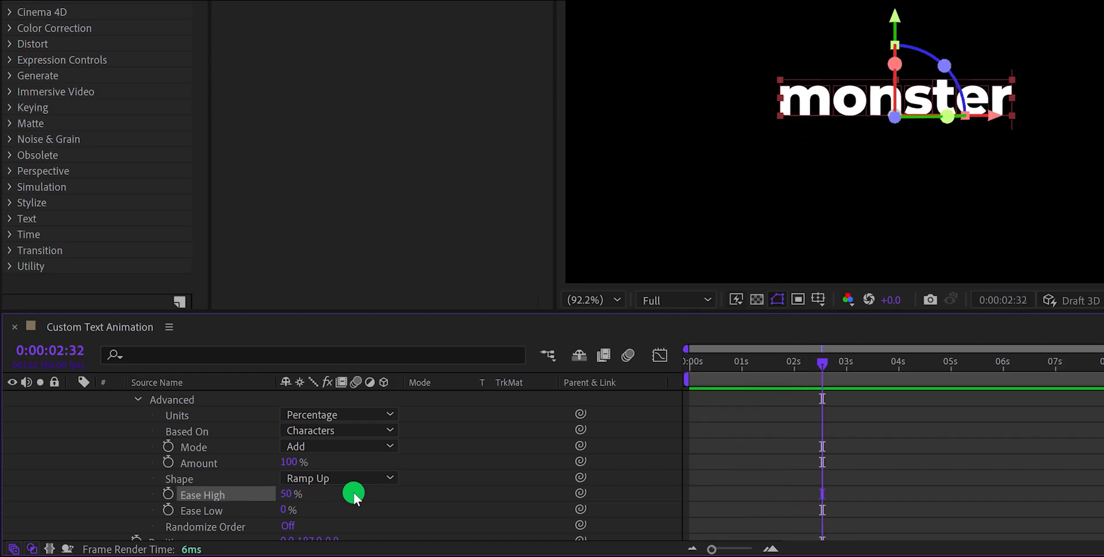
pyautogui.click(290, 494)
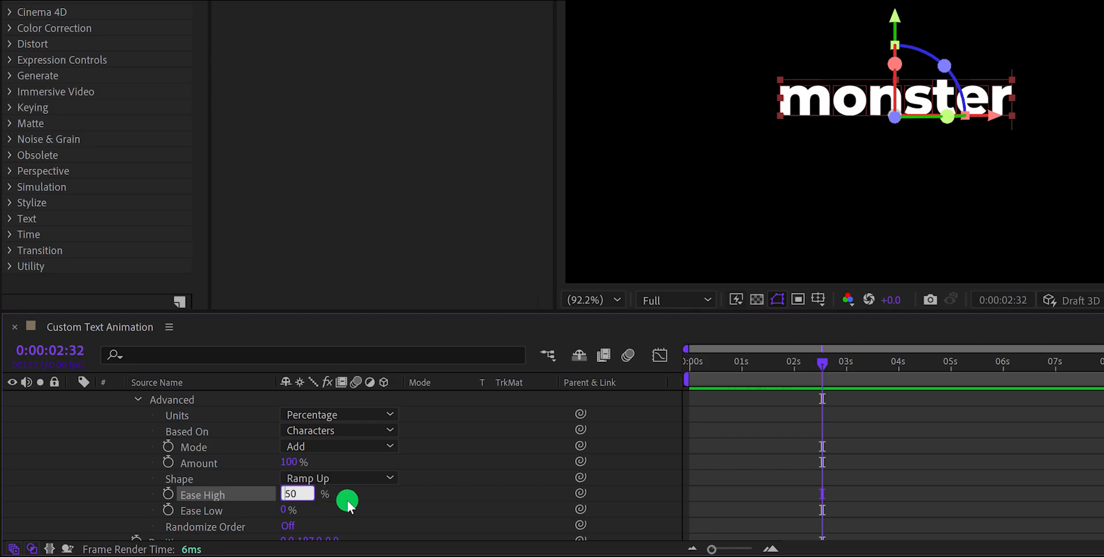
pyautogui.write('-50')
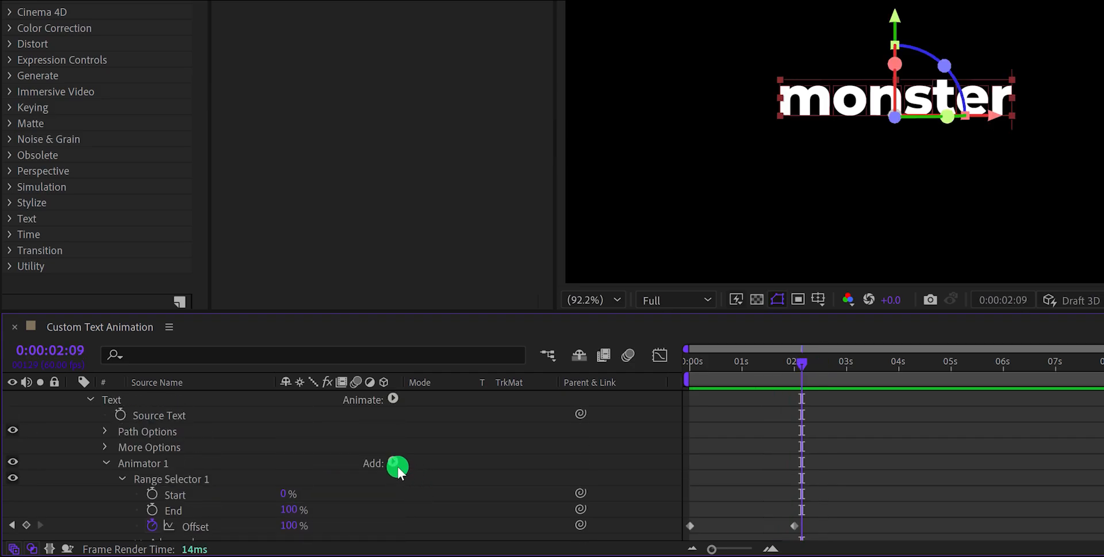
# Step: Add Scale and Rotation to Animator 1, shrink start scale to 0% and move the end Offset keyframe to 2 s
pyautogui.click(397, 467)
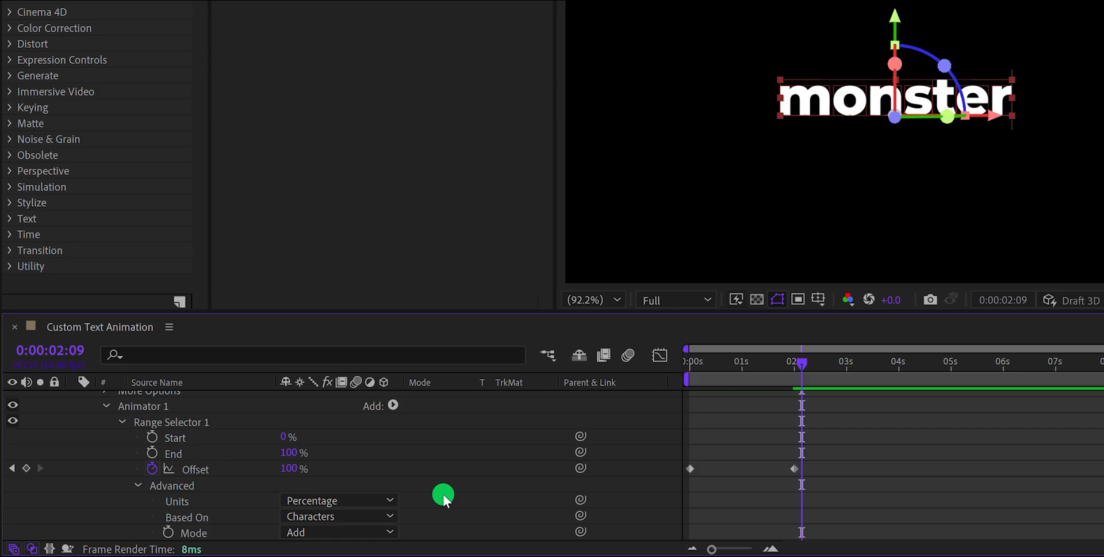
pyautogui.click(393, 405)
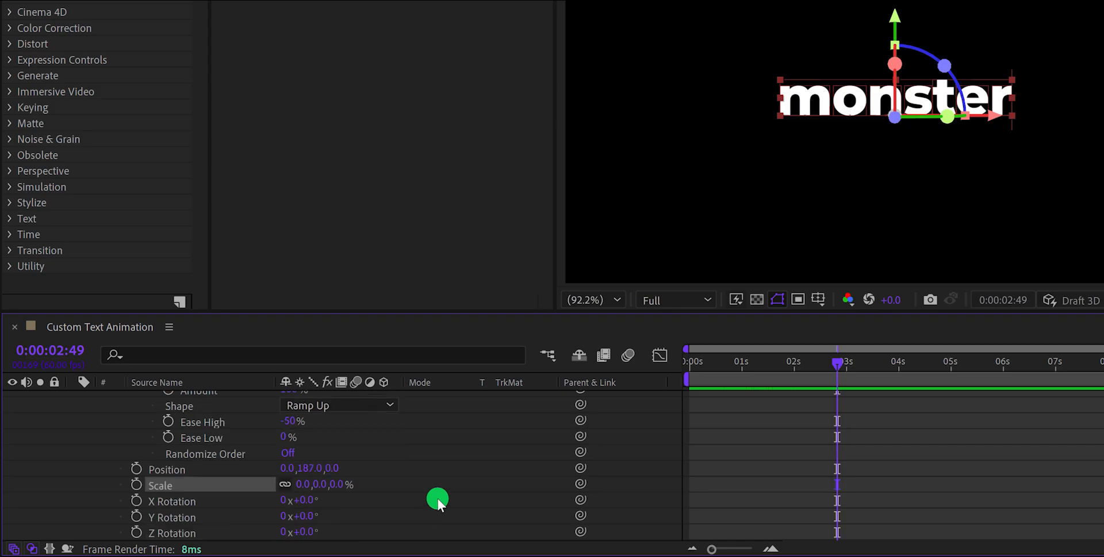
pyautogui.moveTo(437, 499); pyautogui.dragTo(385, 514)
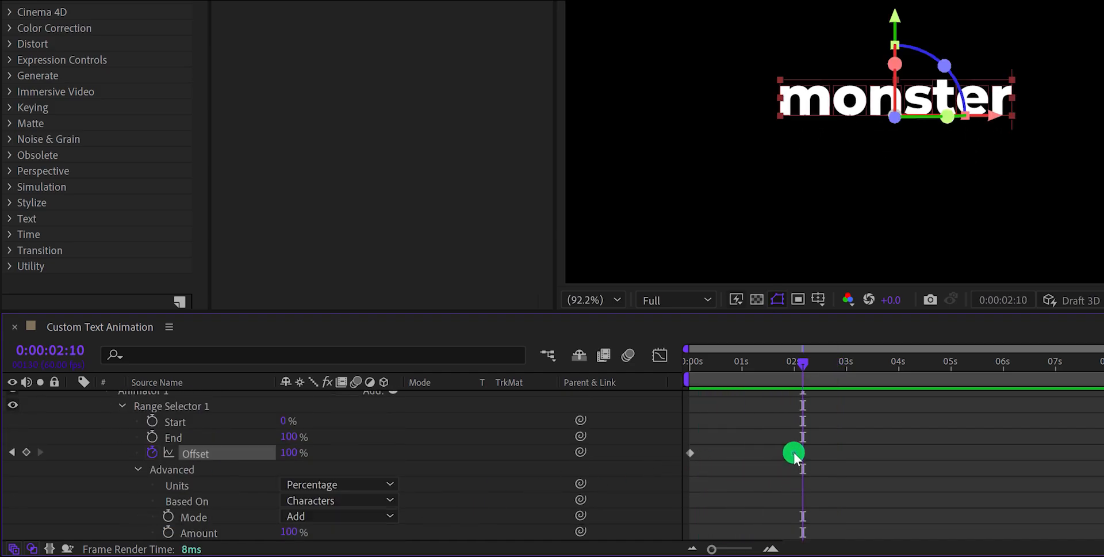
pyautogui.moveTo(794, 452); pyautogui.dragTo(736, 457)
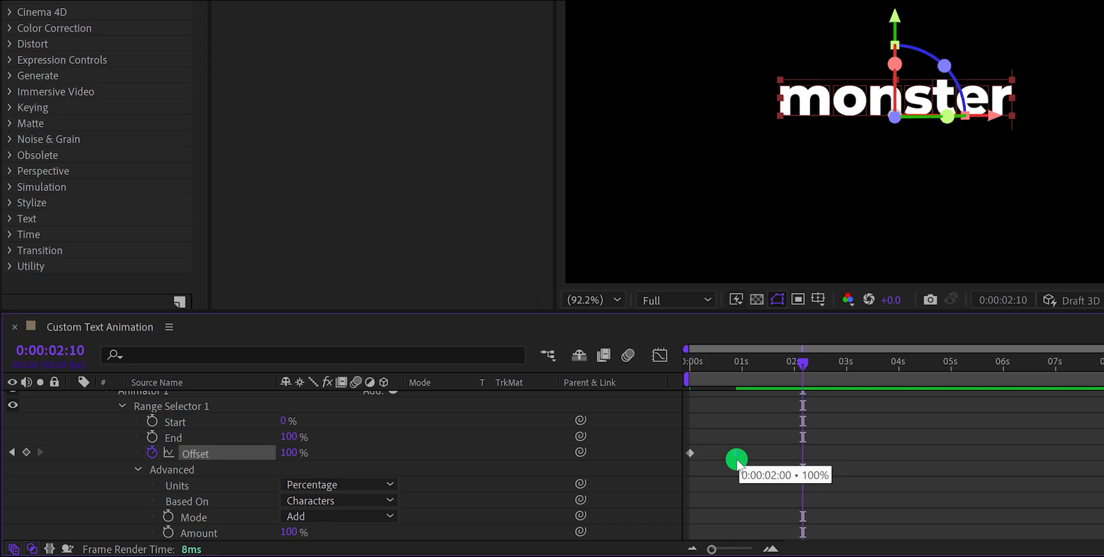
# Step: Spin the characters around the Z axis and tilt them around the X axis, previewing near one second
pyautogui.scroll(-3)
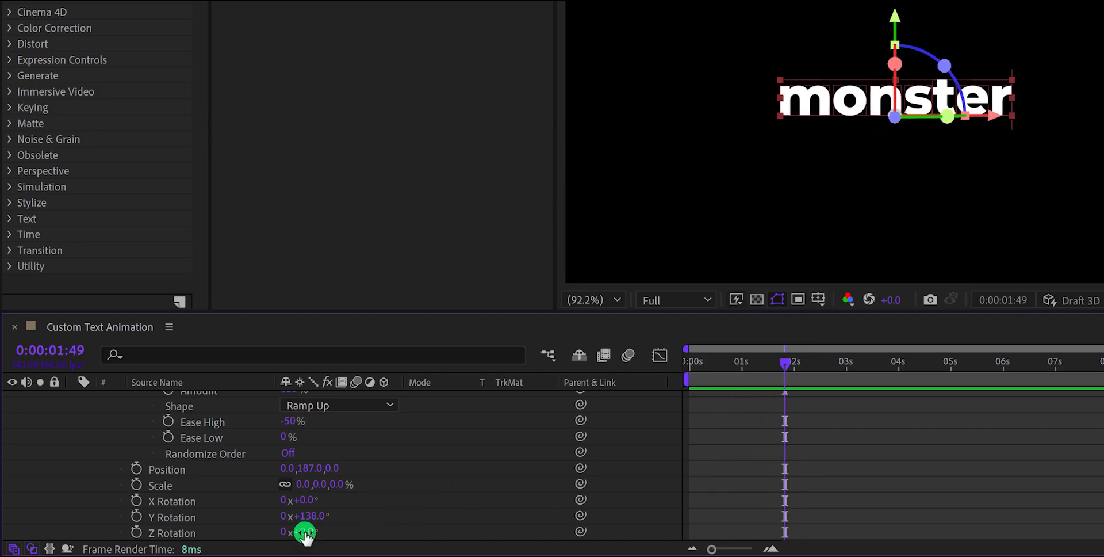
pyautogui.moveTo(786, 368); pyautogui.dragTo(740, 368)
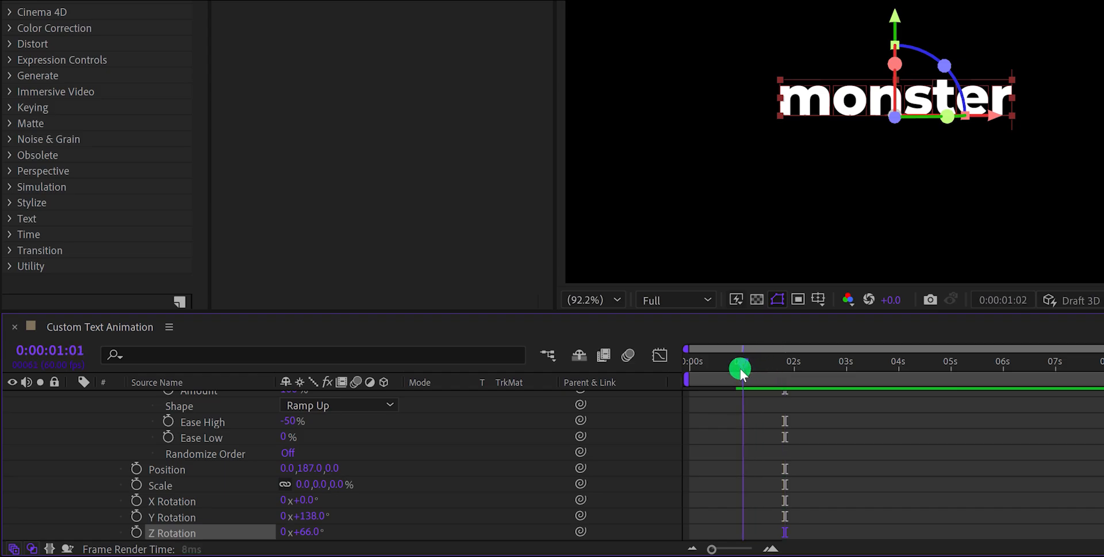
pyautogui.moveTo(739, 368); pyautogui.dragTo(712, 368)
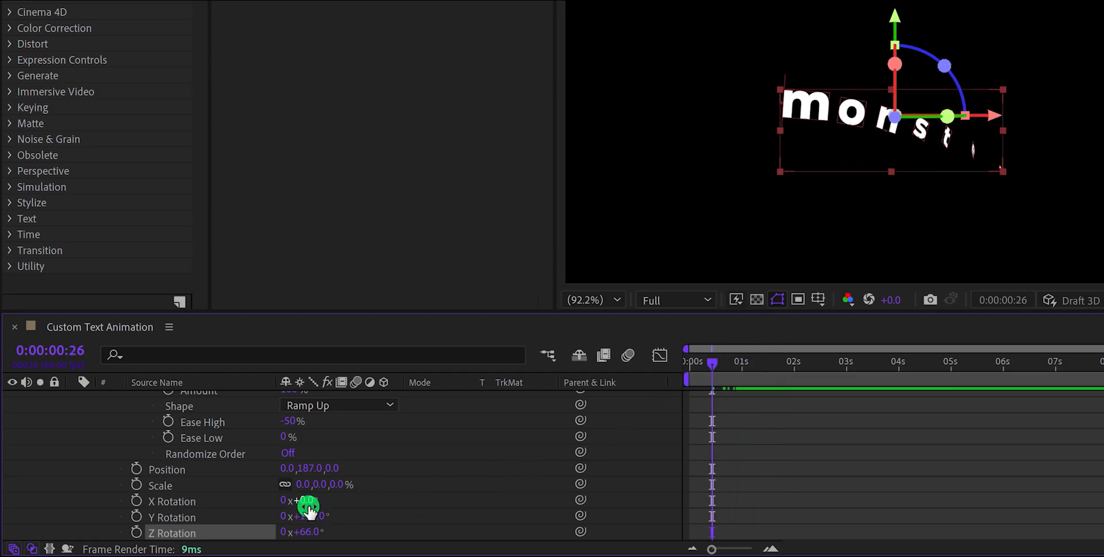
pyautogui.moveTo(303, 499); pyautogui.dragTo(428, 487)
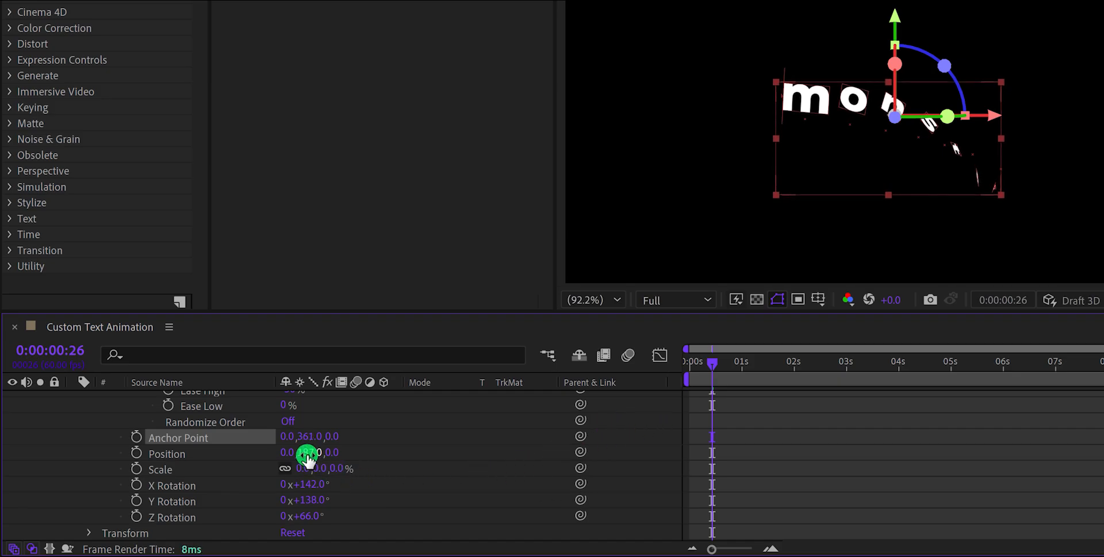
# Step: Edit the animator's position and rotation values (180, 180) and set Ease Low to 50
pyautogui.doubleClick(290, 452)
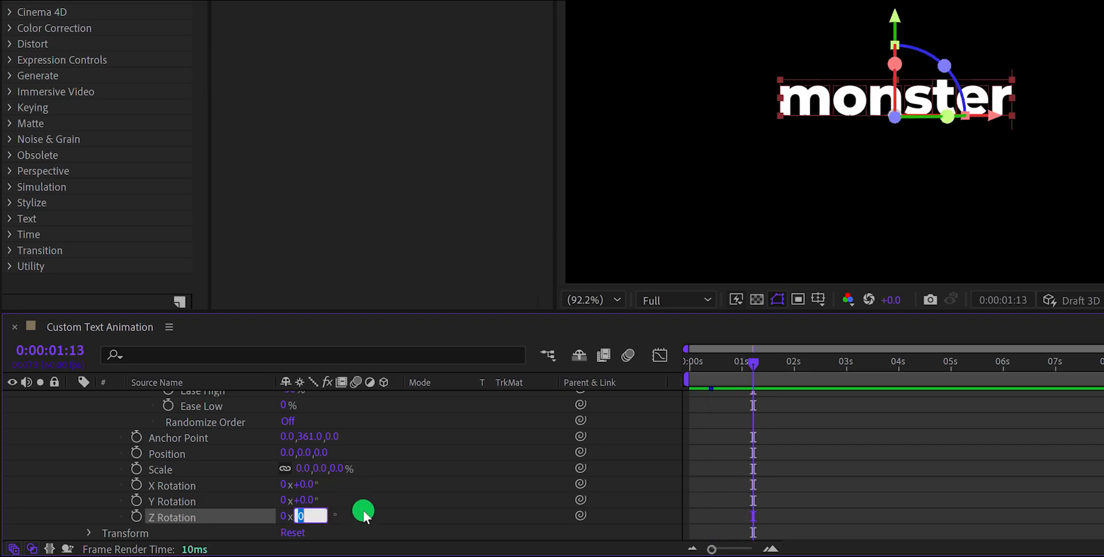
pyautogui.write('180')
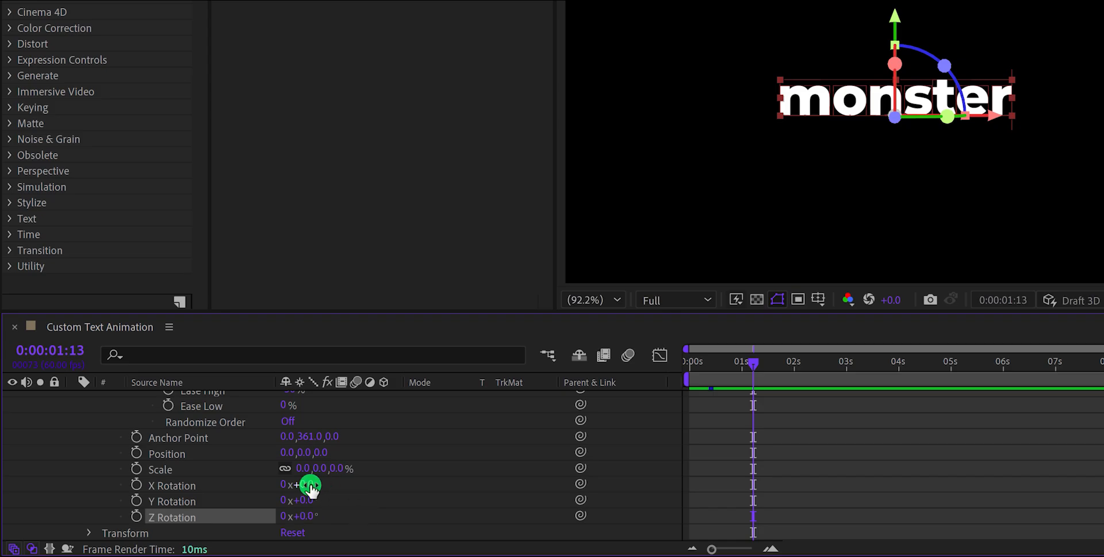
pyautogui.write('180')
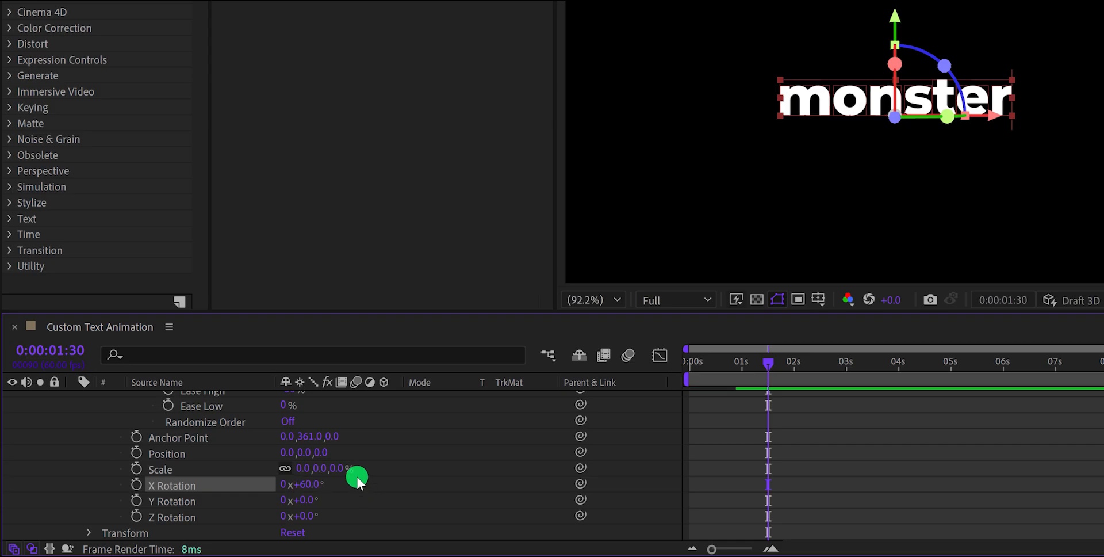
pyautogui.doubleClick(309, 436)
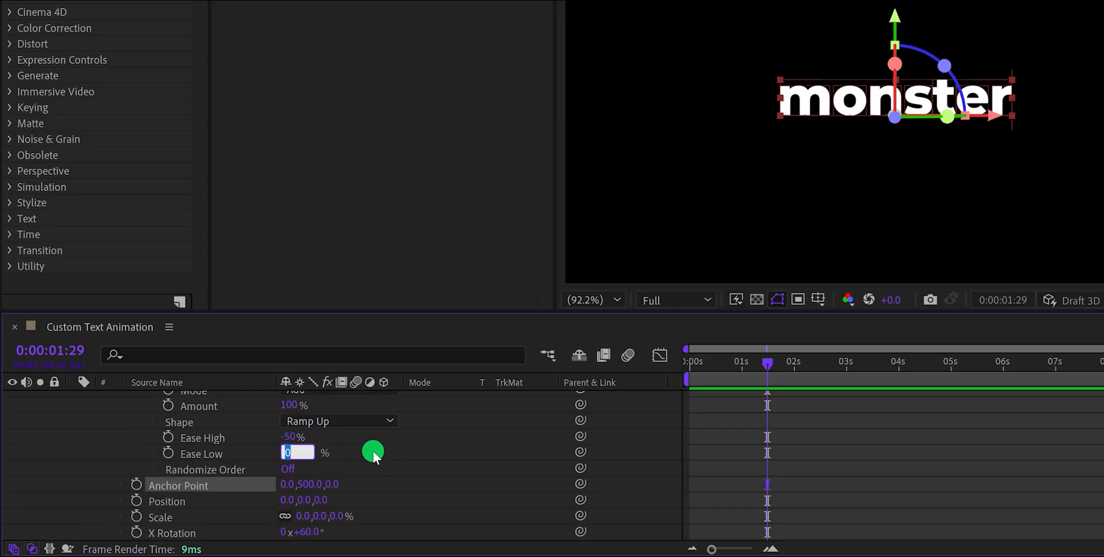
pyautogui.write('50')
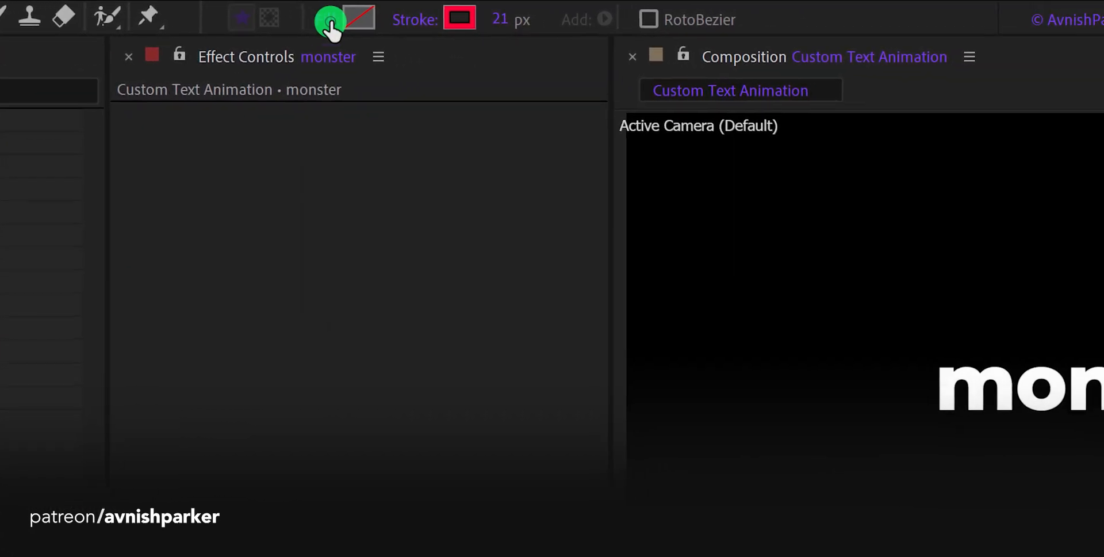
# Step: Set new shapes to no fill with a white 5 px stroke
pyautogui.click(327, 19)
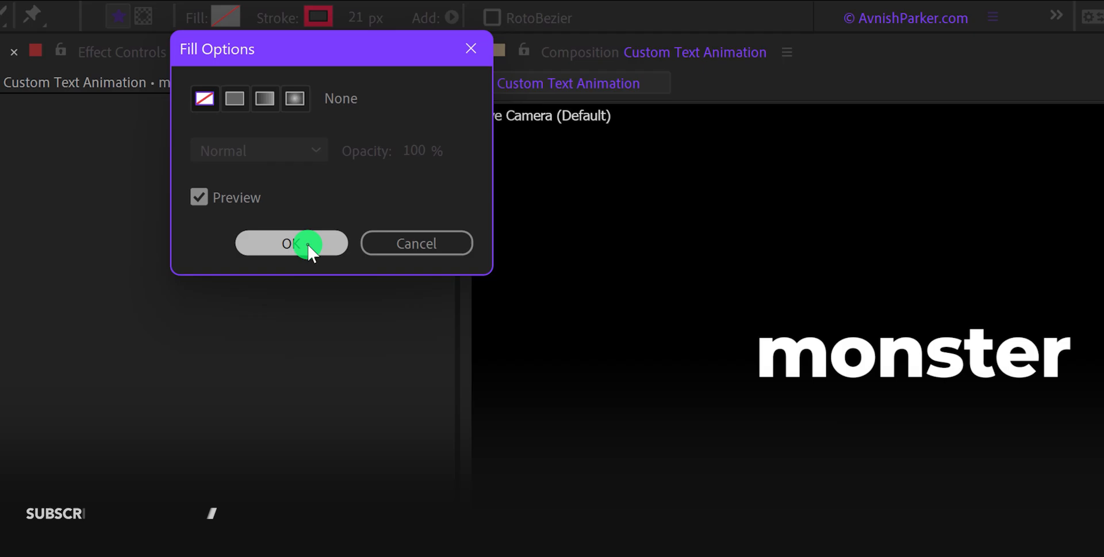
pyautogui.click(291, 243)
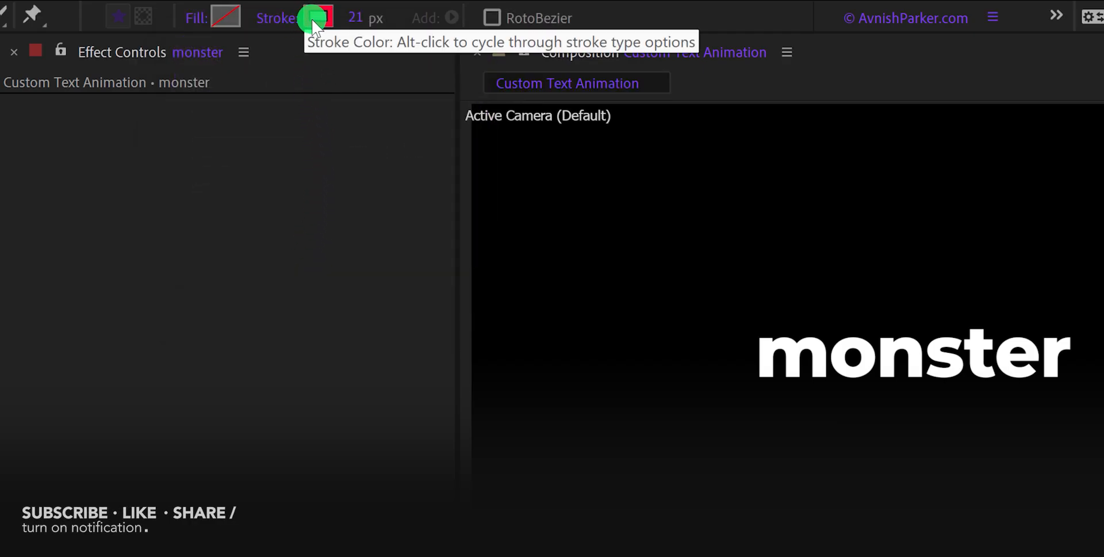
pyautogui.click(316, 17)
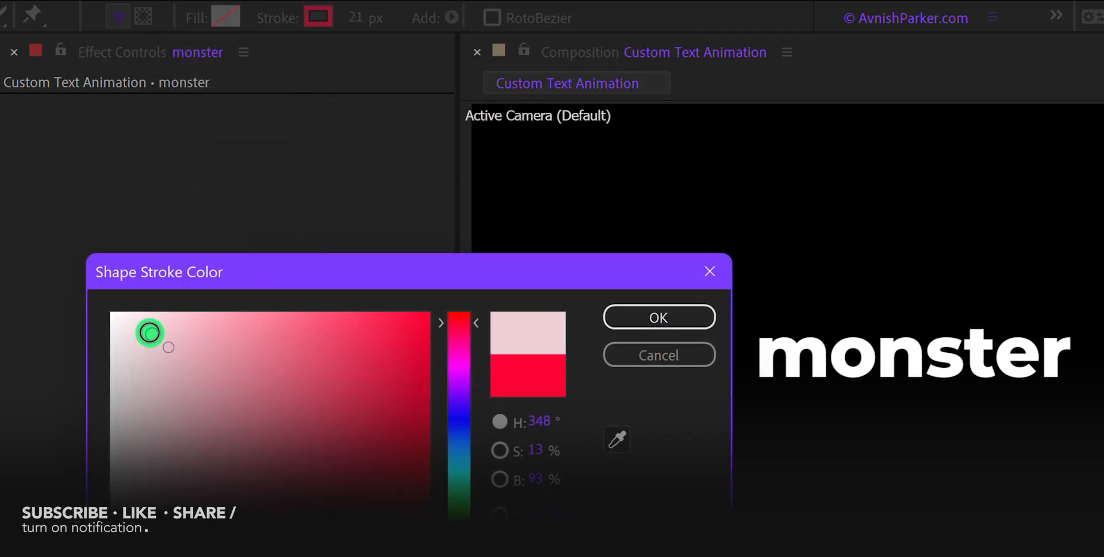
pyautogui.click(658, 316)
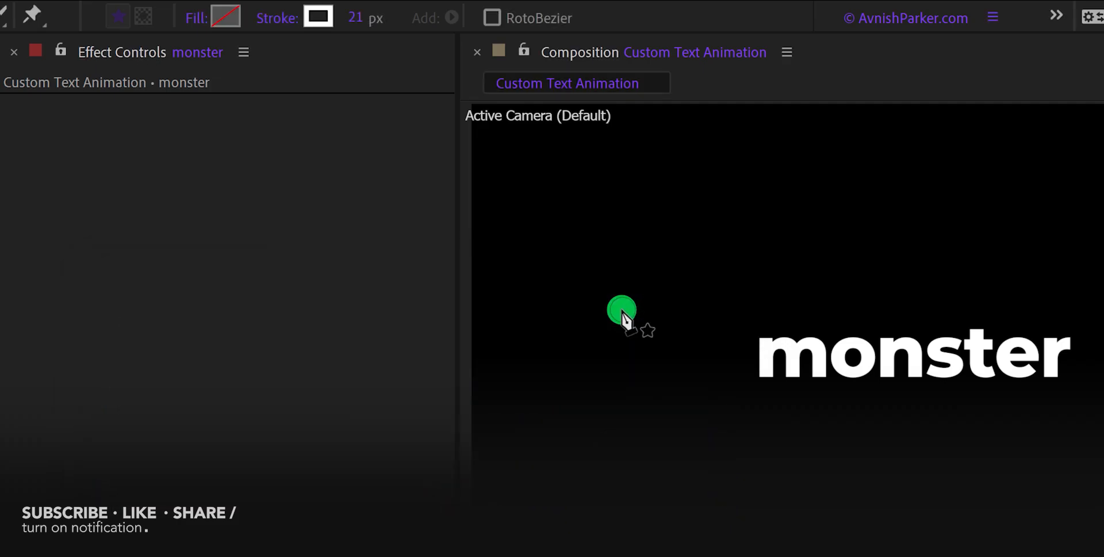
pyautogui.click(359, 18)
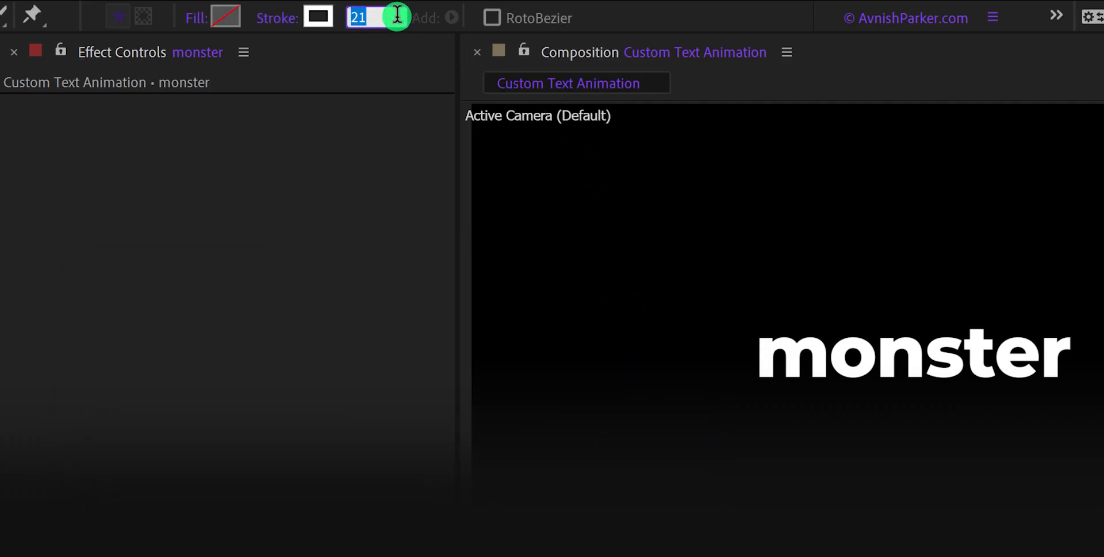
pyautogui.write('5')
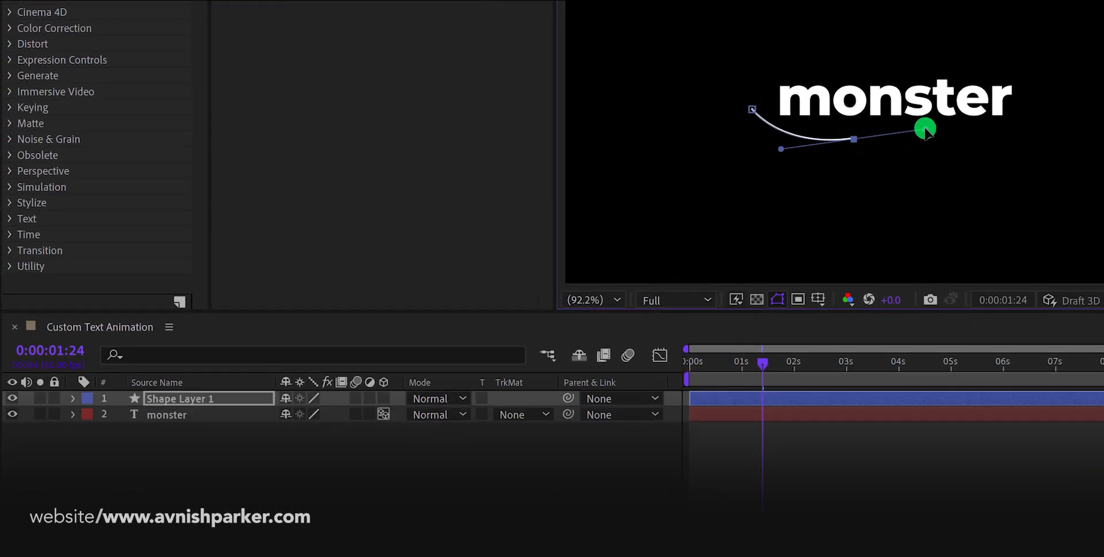
# Step: Pen-draw a curved line segment under the monster text
pyautogui.moveTo(926, 130); pyautogui.dragTo(1081, 87)
pyautogui.write('Line Animation')
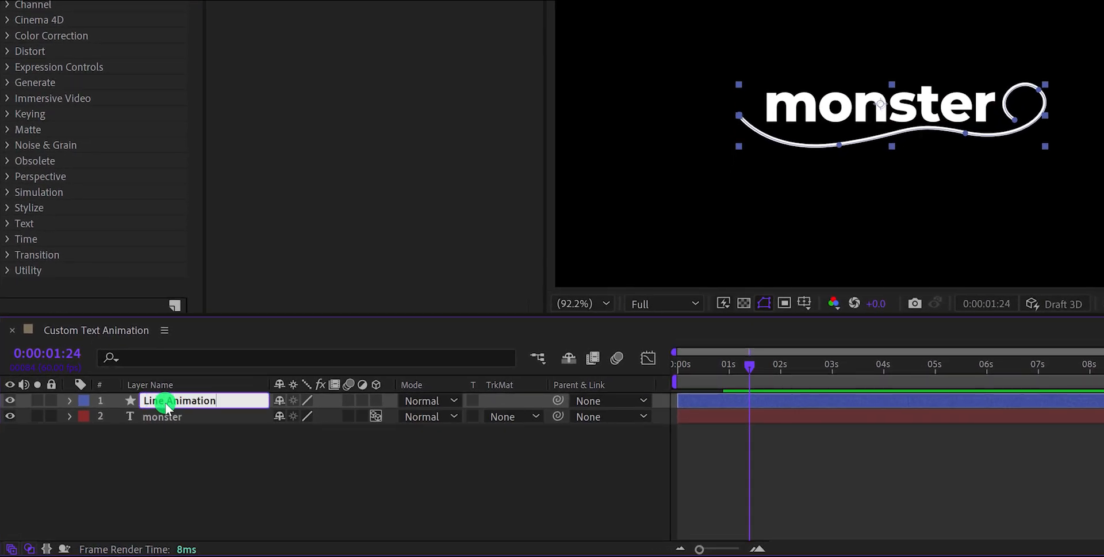
# Step: Add Trim Paths to the Line Animation layer's contents and reveal its settings
pyautogui.click(69, 401)
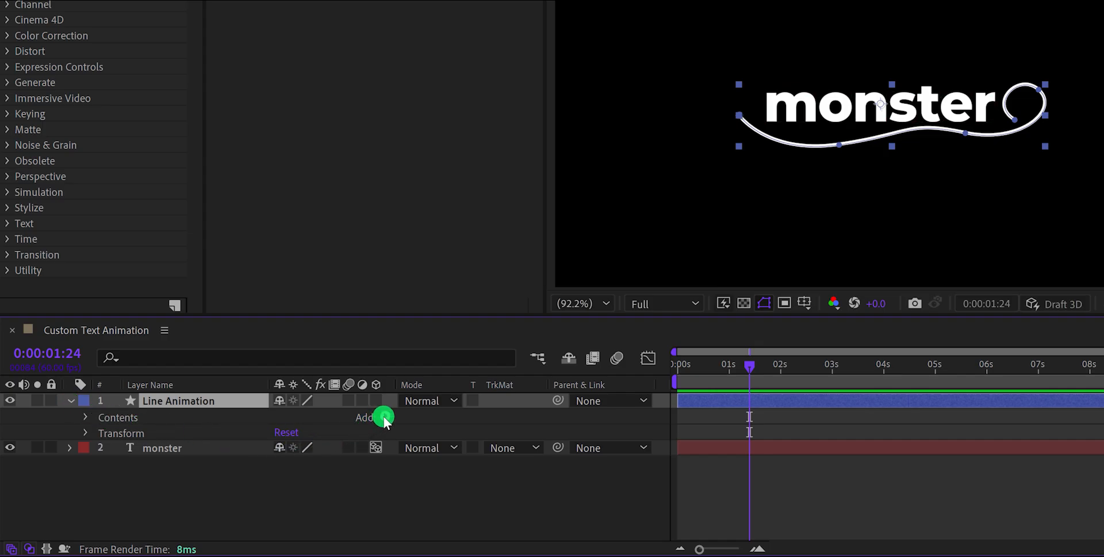
pyautogui.click(385, 416)
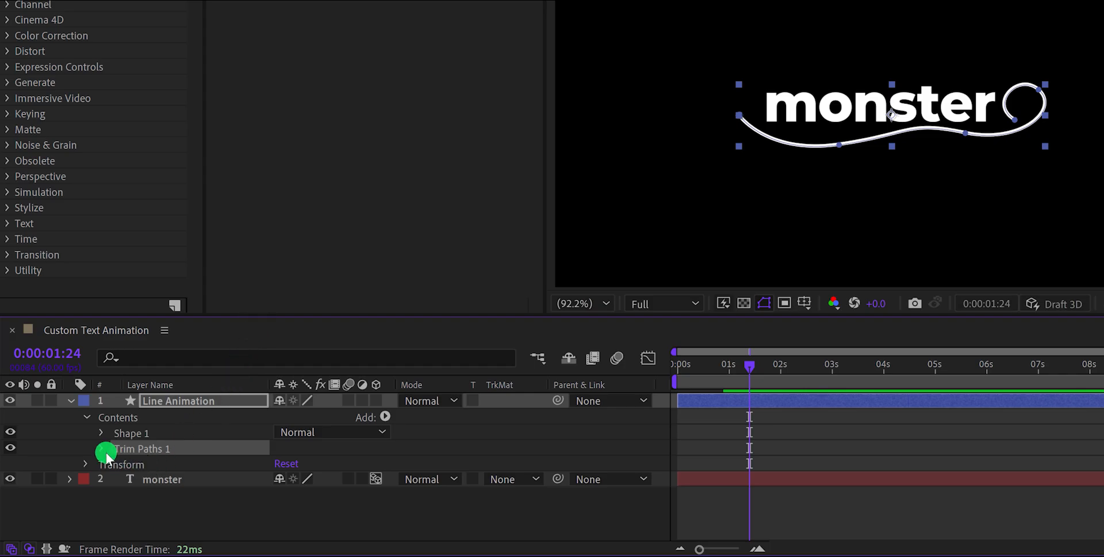
pyautogui.click(100, 449)
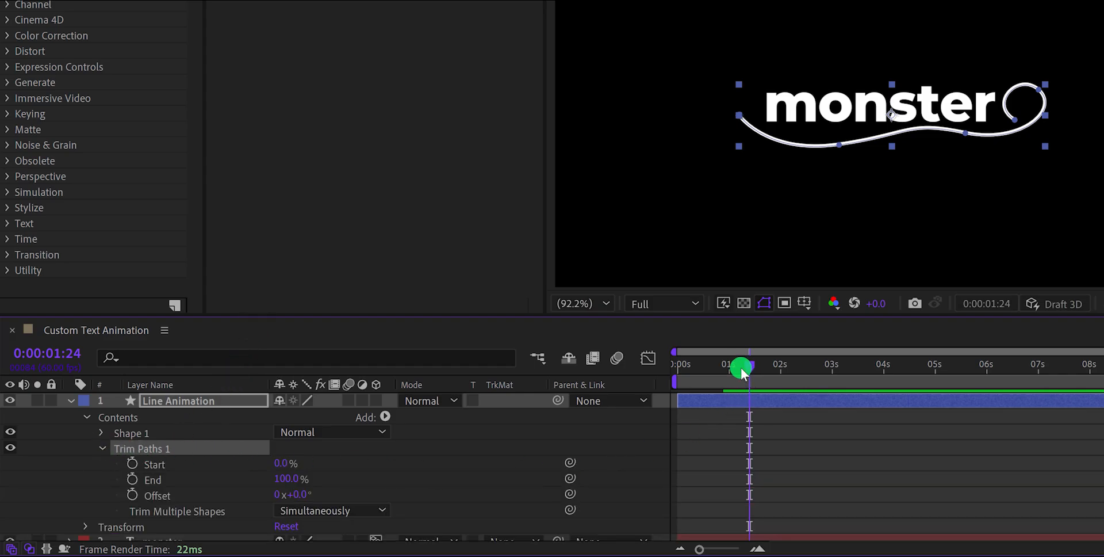
# Step: At 0:00 set Trim Paths End to 0% and keyframe it
pyautogui.moveTo(742, 367); pyautogui.dragTo(675, 367)
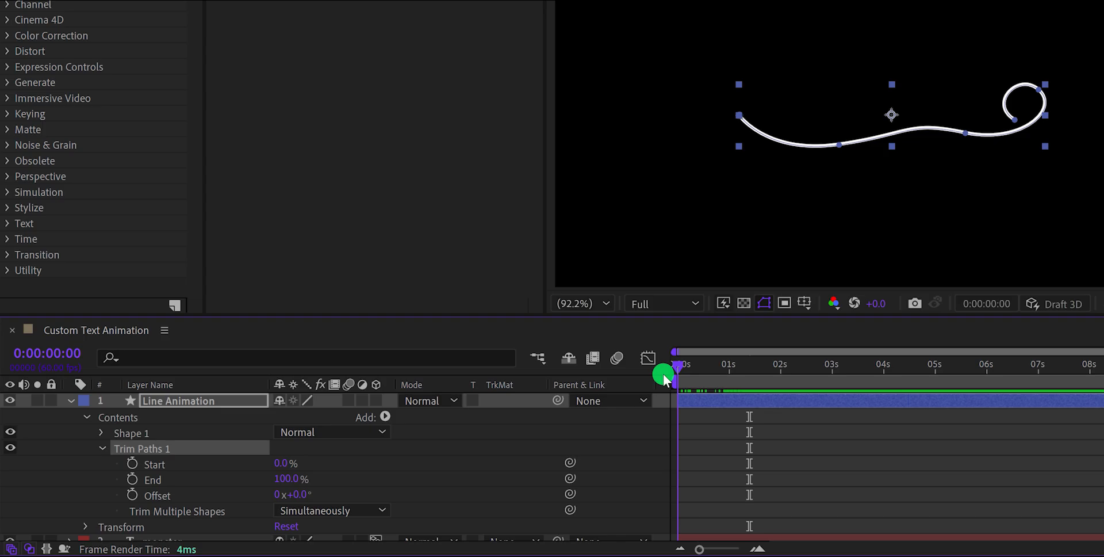
pyautogui.click(287, 479)
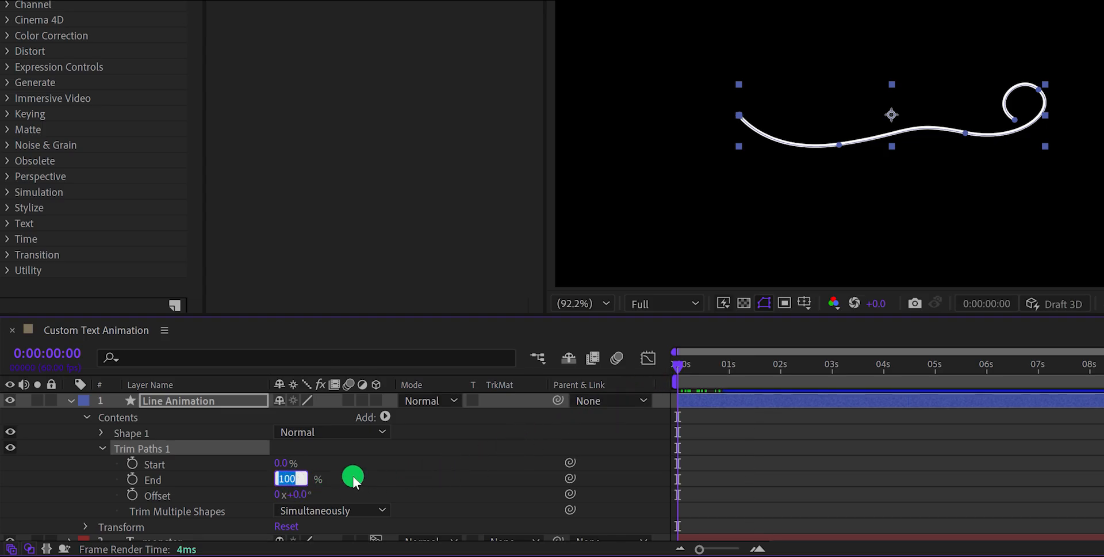
pyautogui.write('0')
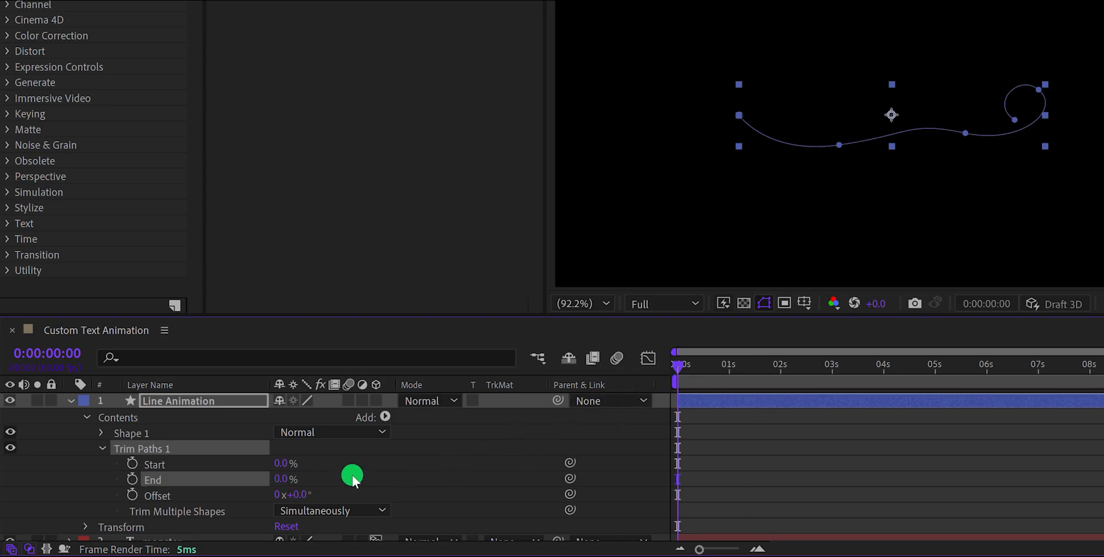
pyautogui.click(133, 464)
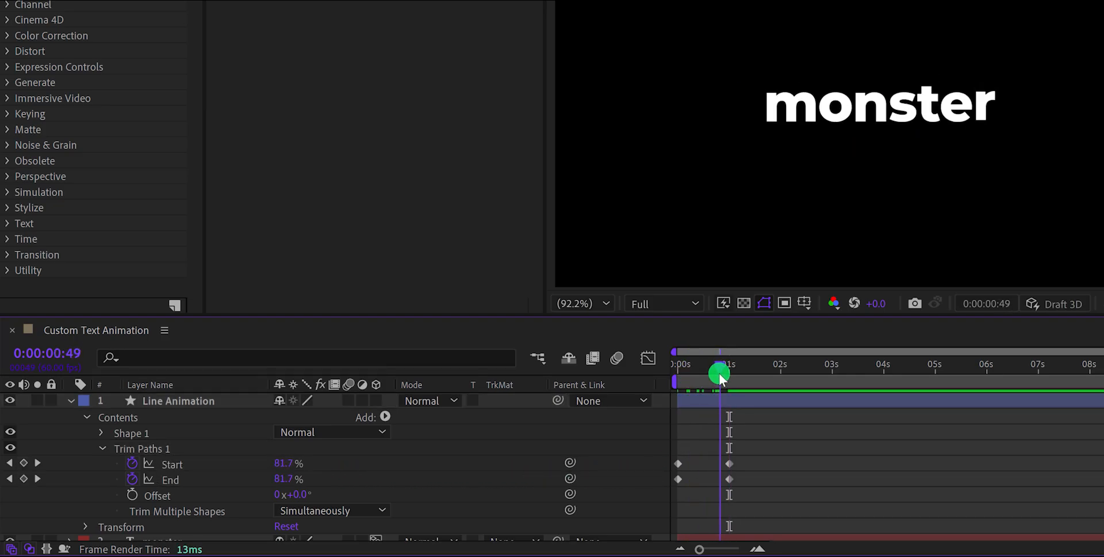
# Step: Delay the Trim Start keyframe to frame 10, then select all trim keyframes and stretch their timing
pyautogui.moveTo(721, 372); pyautogui.dragTo(701, 364)
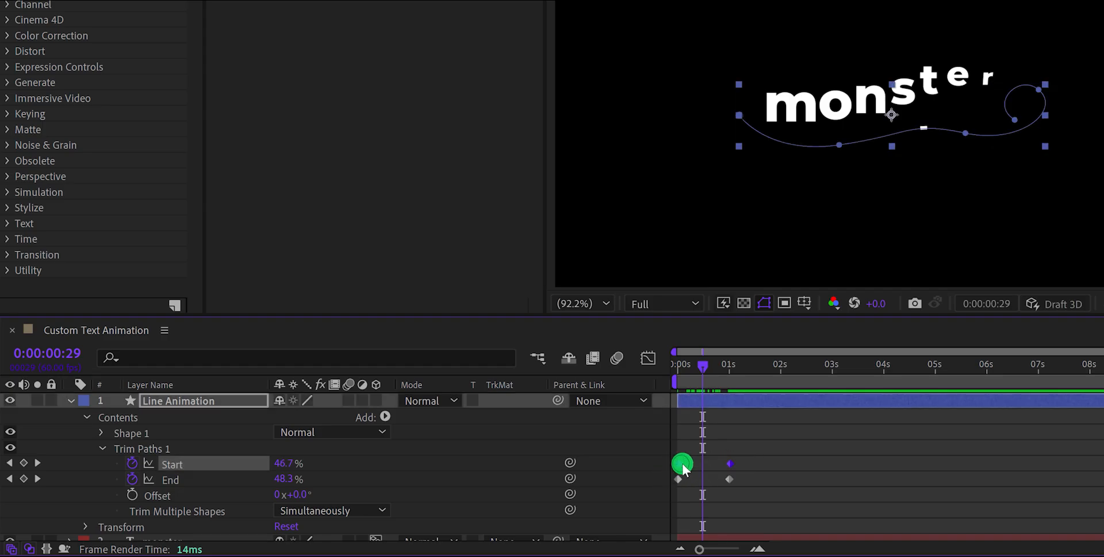
pyautogui.moveTo(684, 464); pyautogui.dragTo(690, 463)
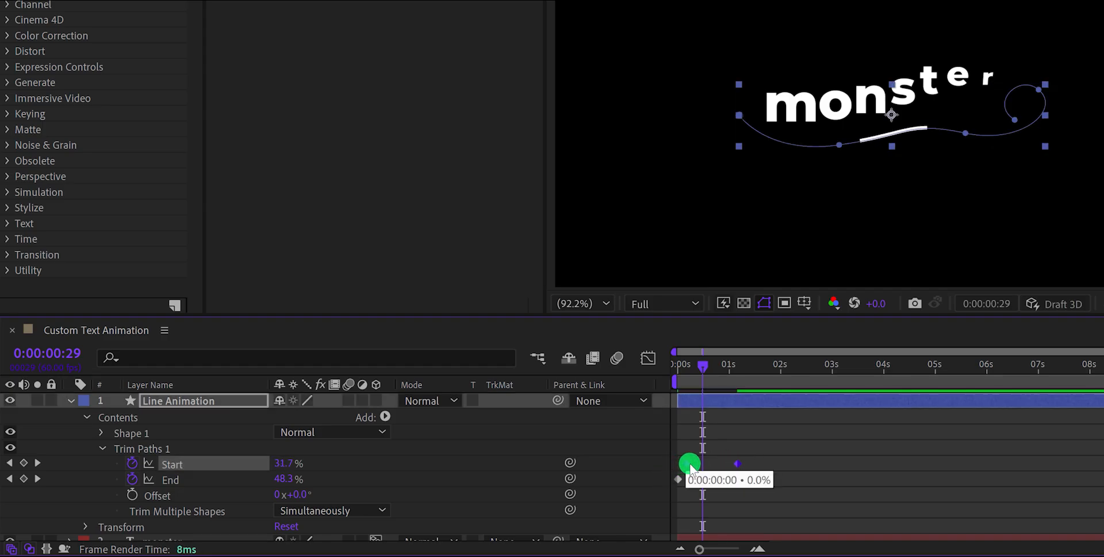
pyautogui.moveTo(689, 463); pyautogui.dragTo(697, 463)
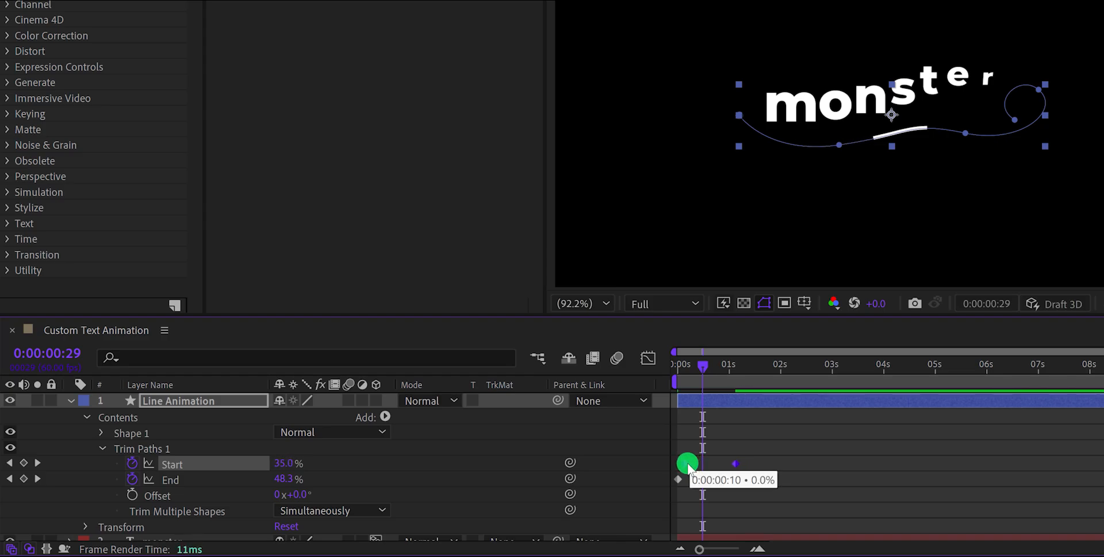
pyautogui.moveTo(689, 463); pyautogui.dragTo(771, 477)
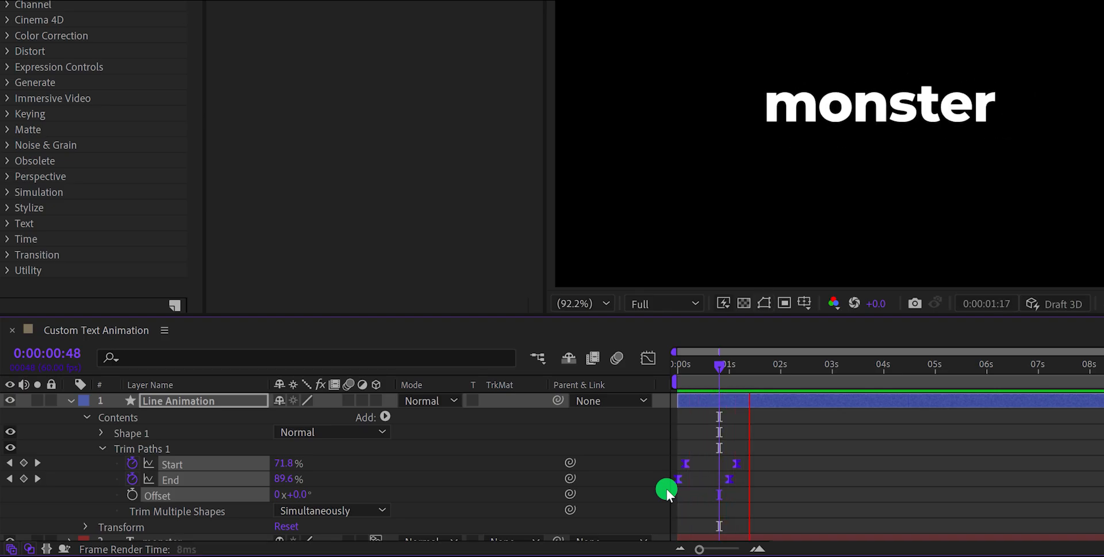
pyautogui.moveTo(720, 363); pyautogui.dragTo(832, 363)
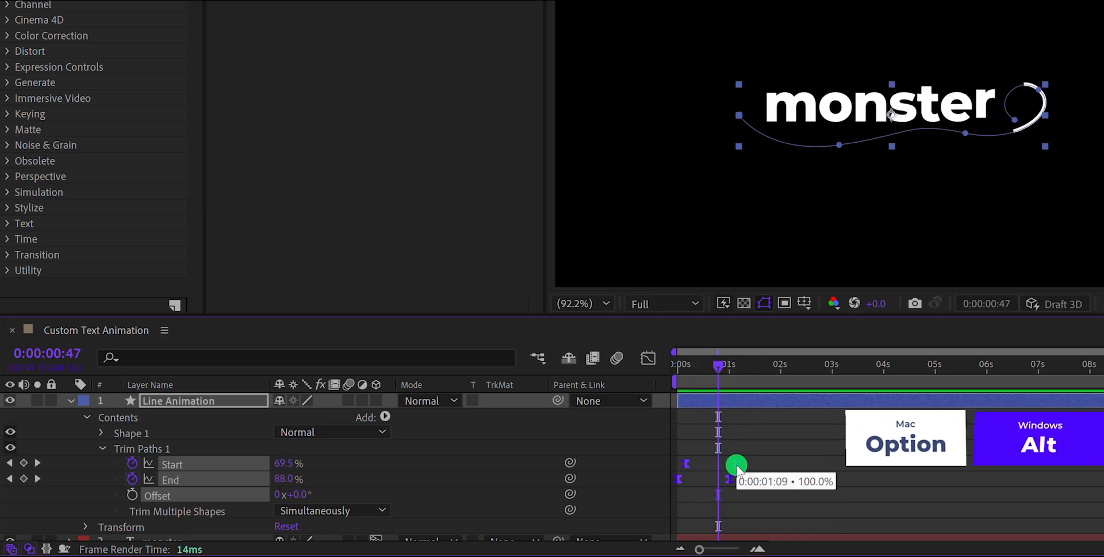
pyautogui.moveTo(736, 478); pyautogui.dragTo(718, 464)
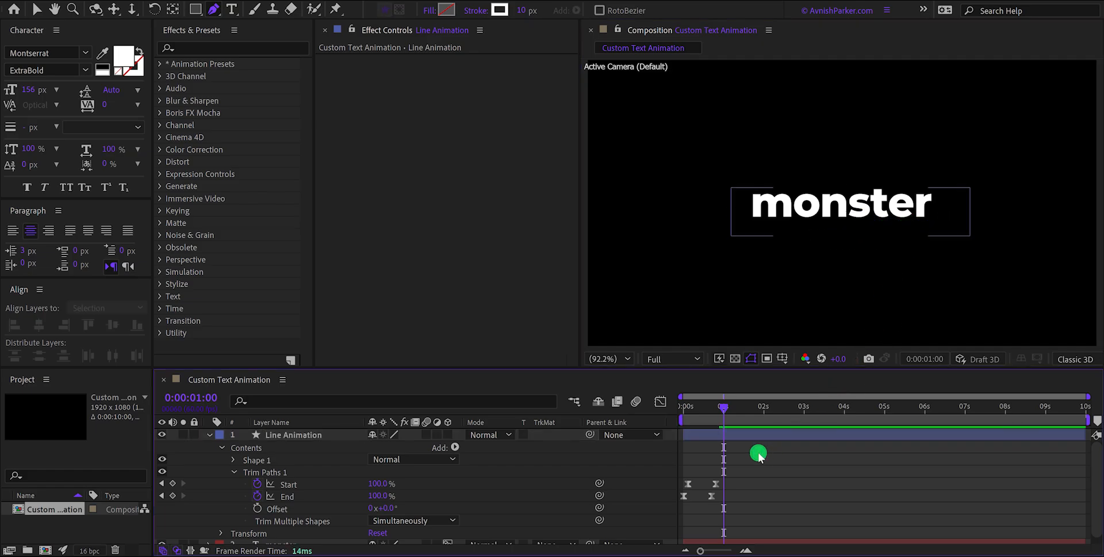
# Step: Apply Roughen Edges (found by searching 'edge') to the Line Animation layer
pyautogui.moveTo(723, 406); pyautogui.dragTo(740, 406)
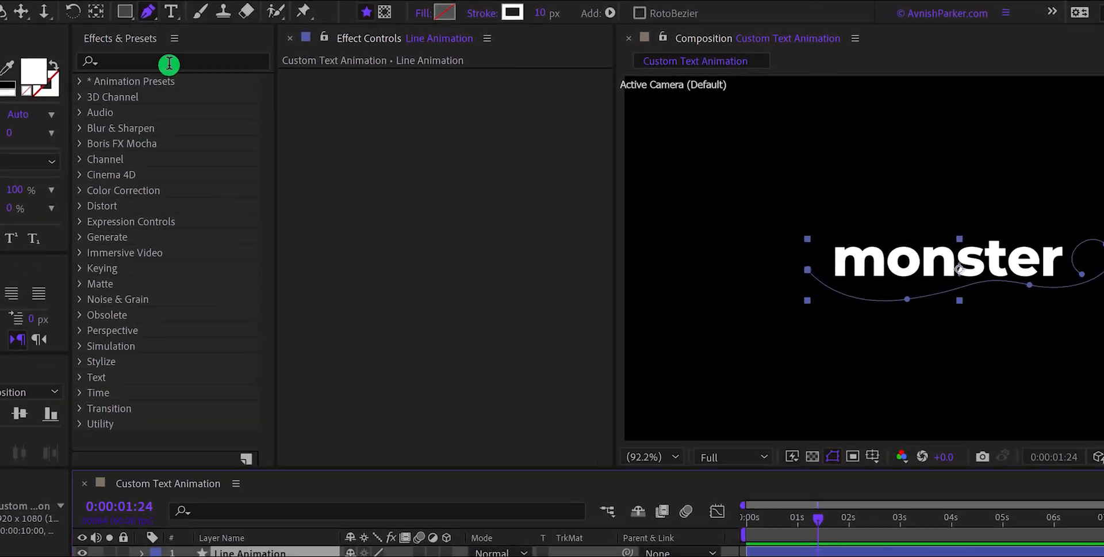
pyautogui.write('edge')
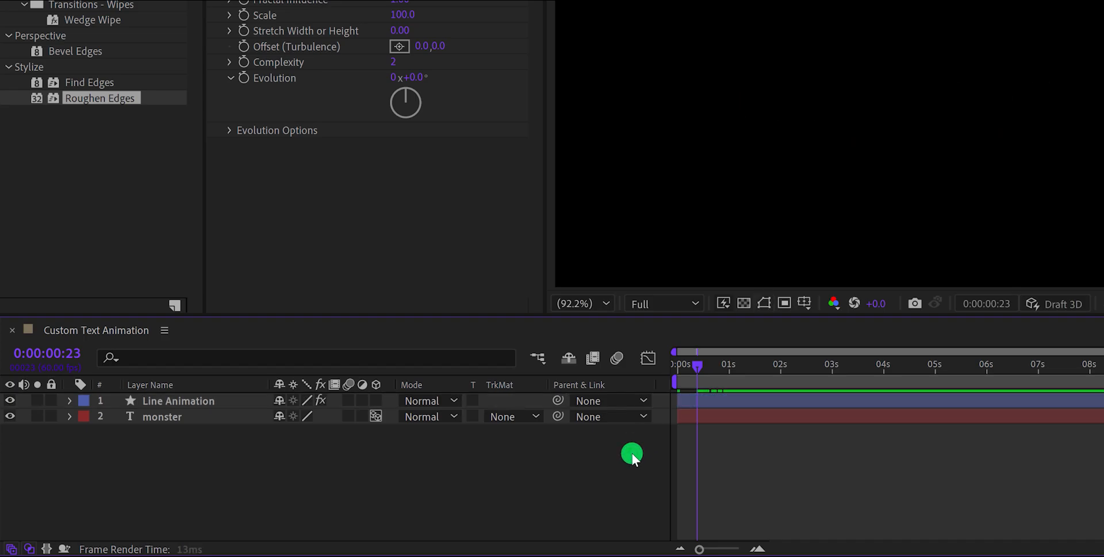
pyautogui.click(701, 365)
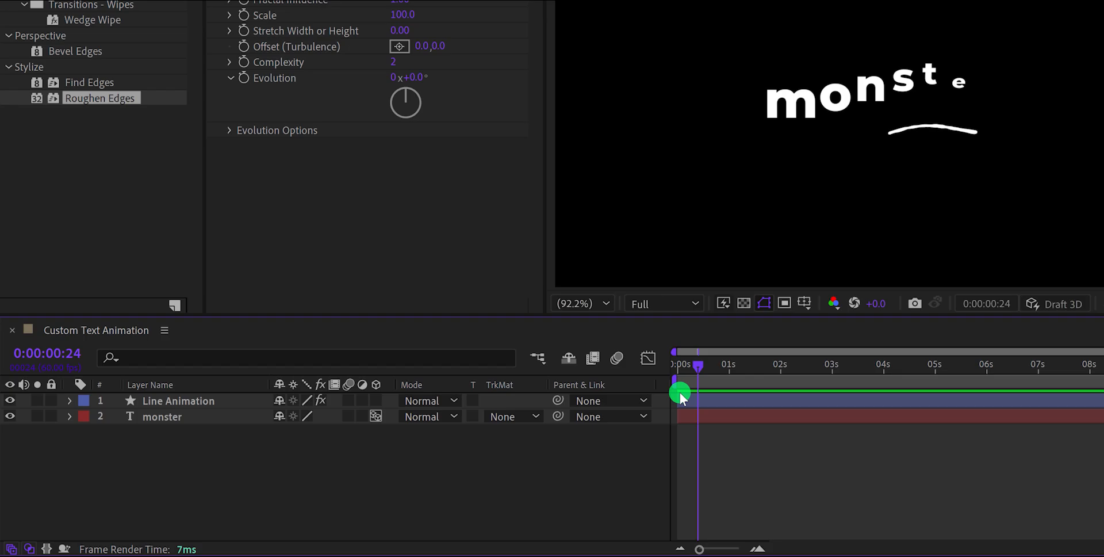
pyautogui.click(175, 401)
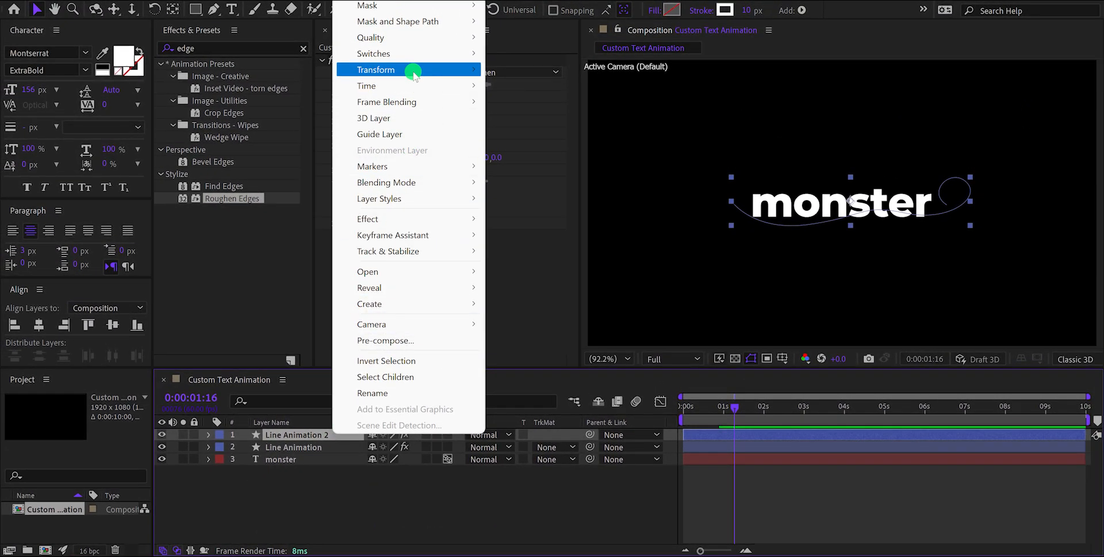
pyautogui.moveTo(375, 69)
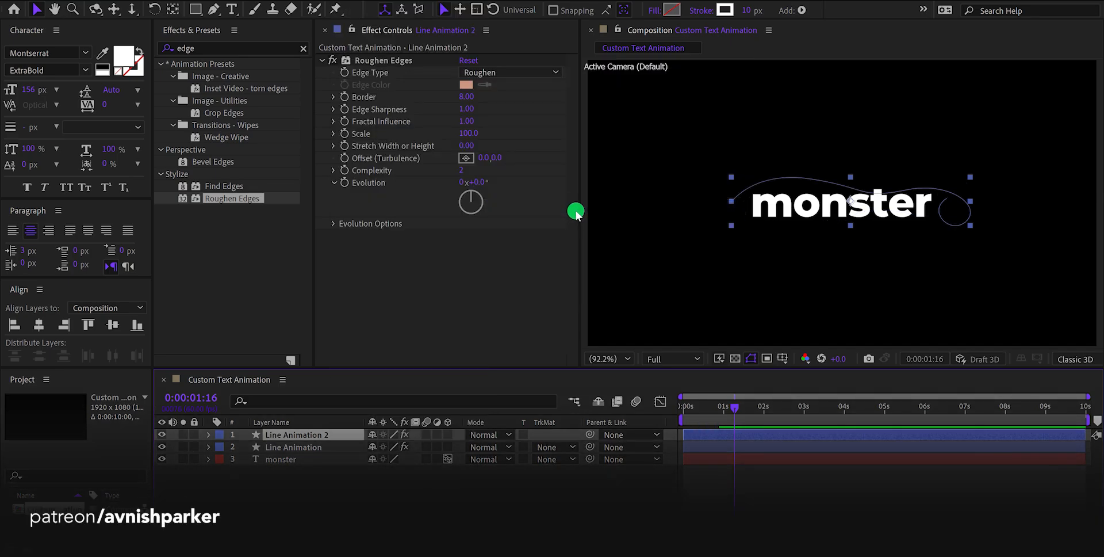
# Step: Flip the Line Animation 2 copy and reshape its curve to arc above the monster text
pyautogui.rightClick(297, 435)
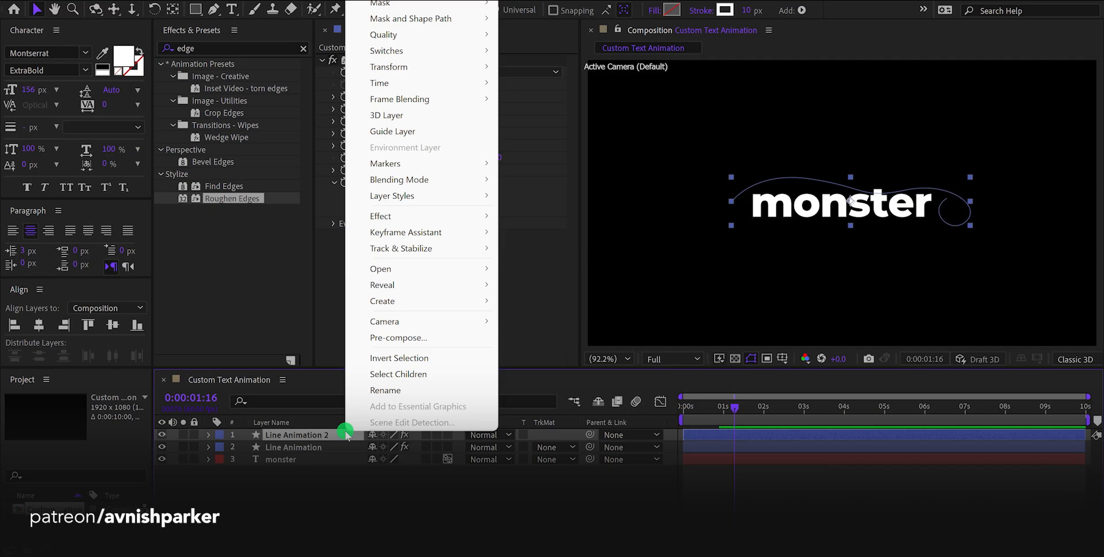
pyautogui.moveTo(388, 66)
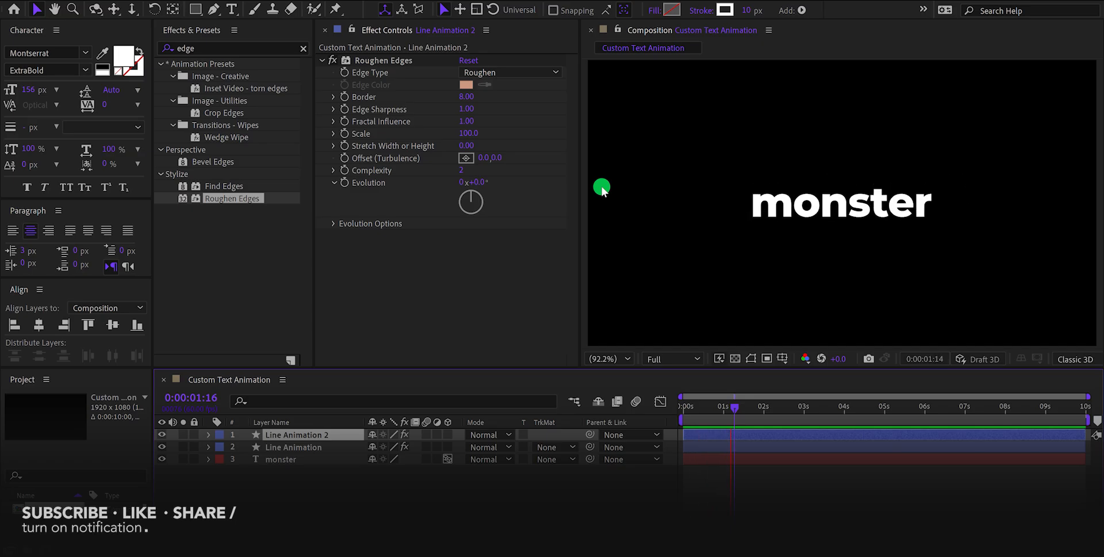
pyautogui.moveTo(735, 407); pyautogui.dragTo(684, 424)
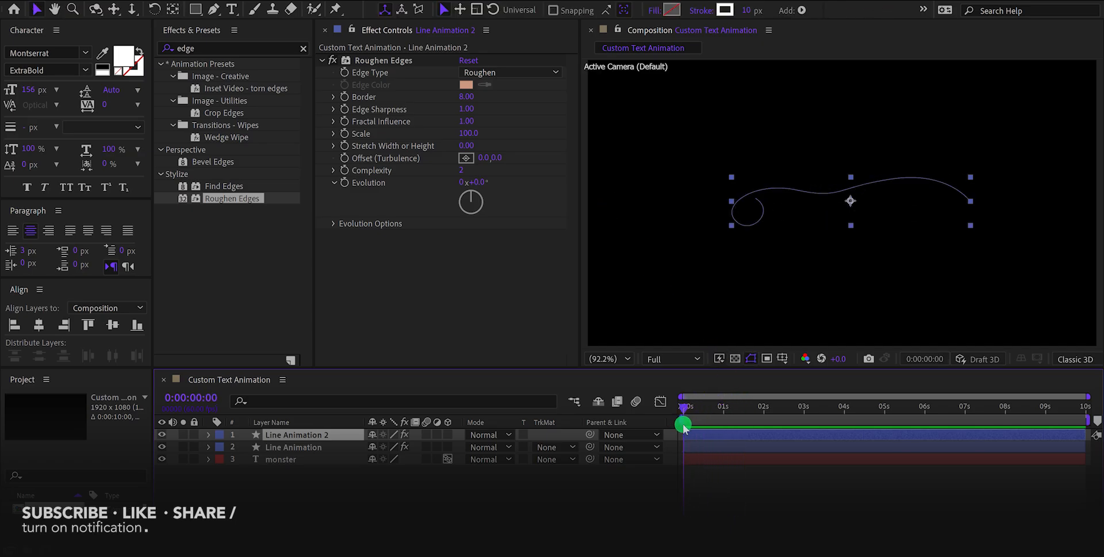
pyautogui.moveTo(683, 426); pyautogui.dragTo(699, 426)
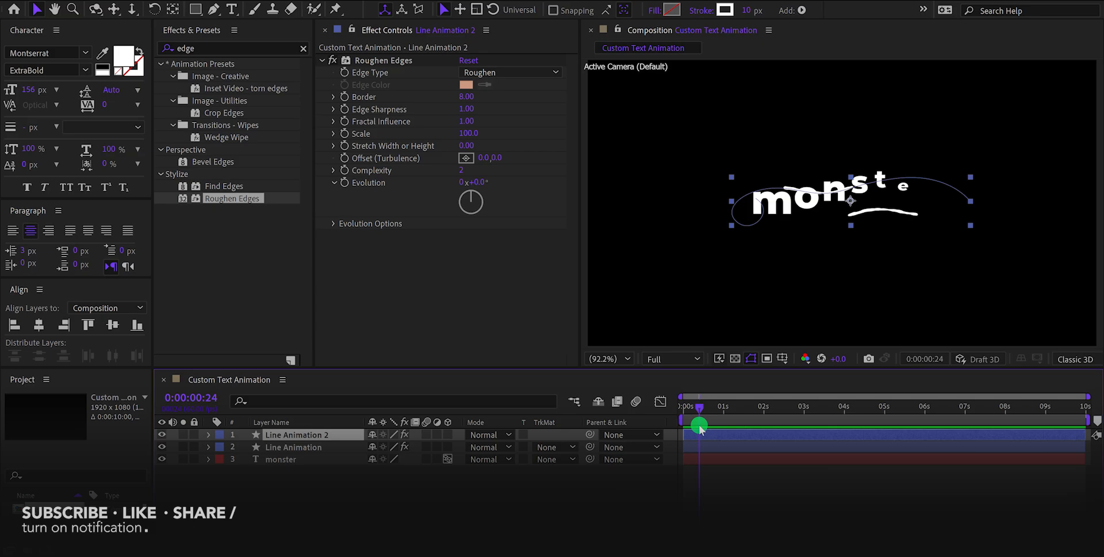
pyautogui.press('shift+Up')
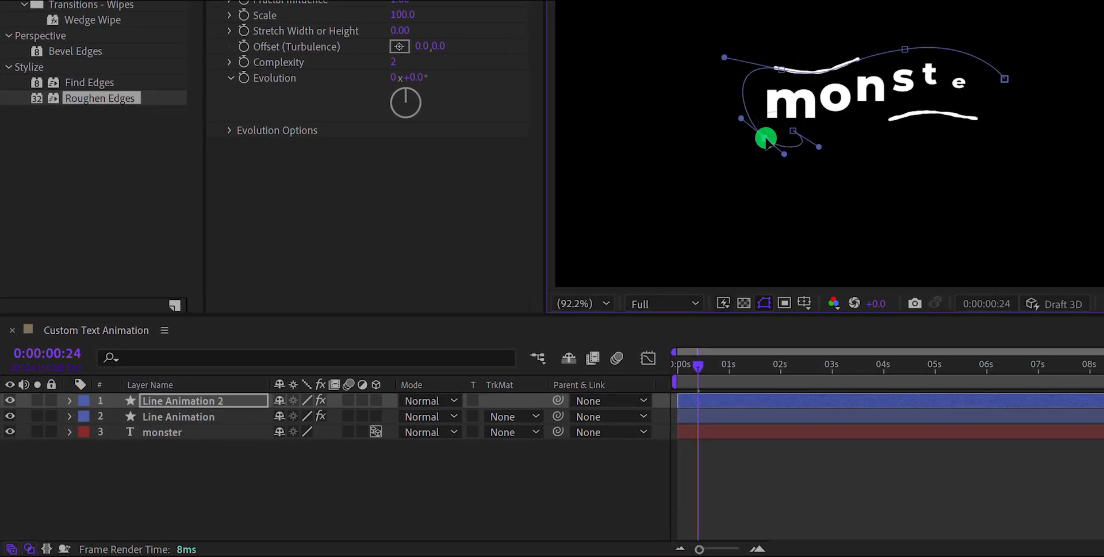
pyautogui.moveTo(766, 139); pyautogui.dragTo(743, 140)
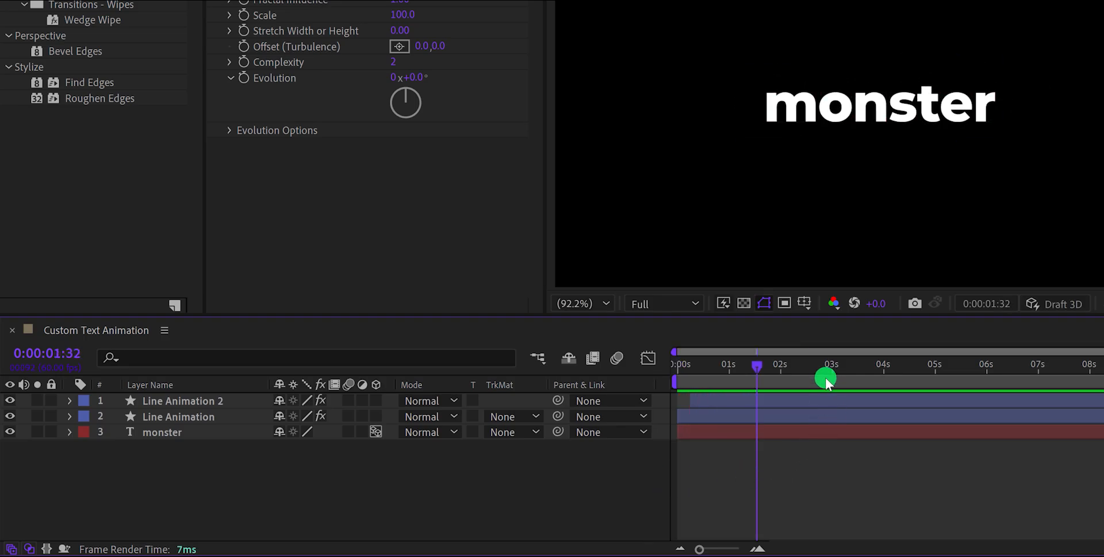
# Step: Split the monster layer at 3 seconds (Shift+D) and rename the new part 'monster Out'
pyautogui.moveTo(827, 379); pyautogui.dragTo(833, 379)
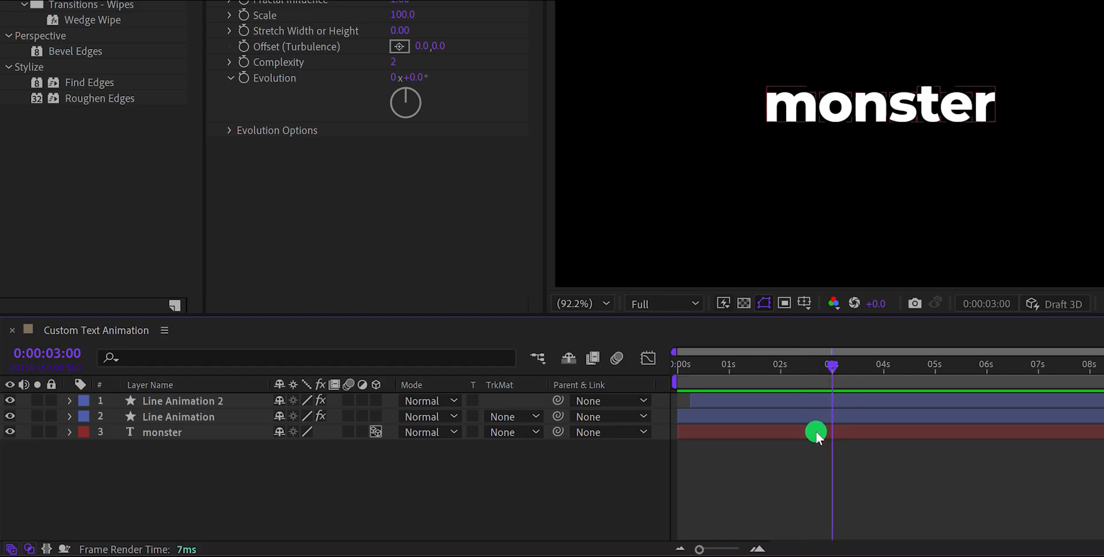
pyautogui.press('shift+d')
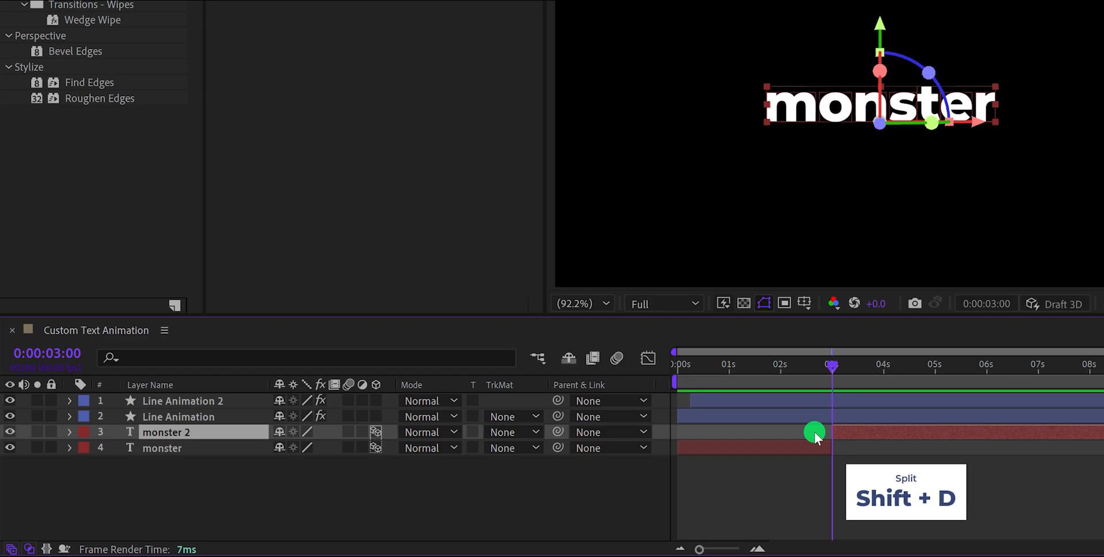
pyautogui.write('monster Out')
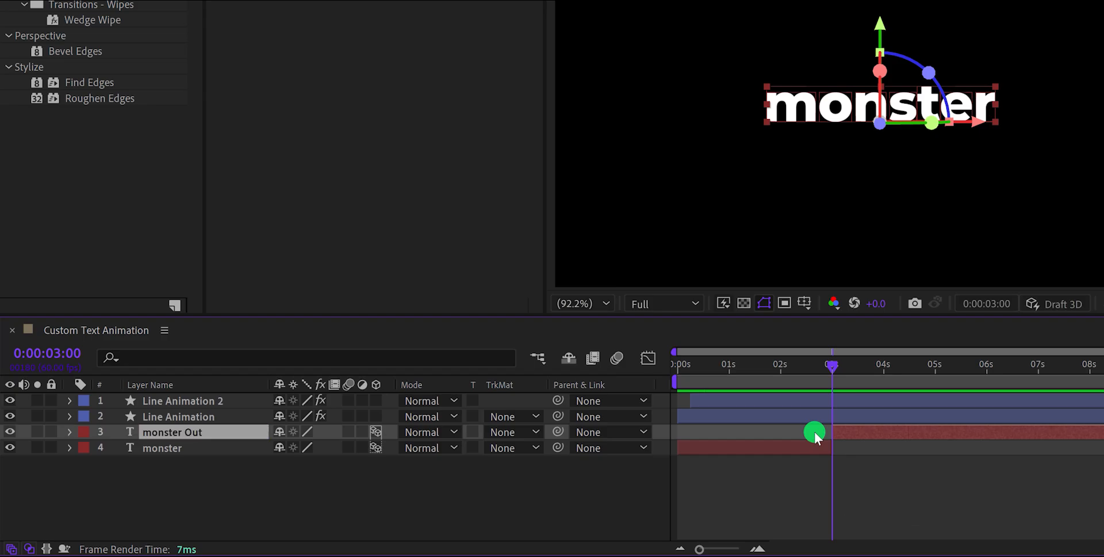
pyautogui.moveTo(70, 432)
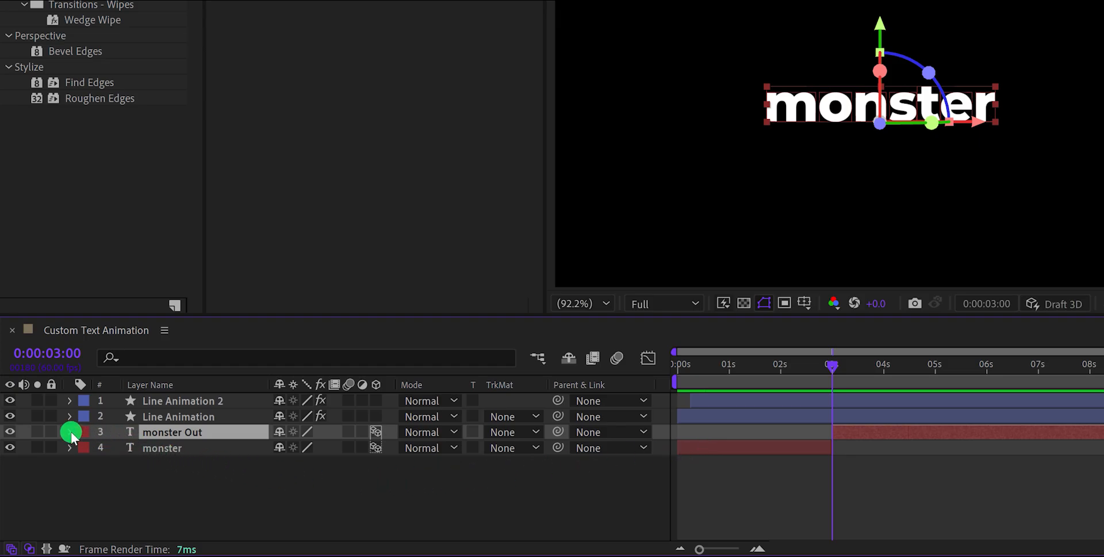
# Step: Reveal Animator 1 > Range Selector 1 > Advanced and drag the Offset keyframes to 3 seconds
pyautogui.click(70, 432)
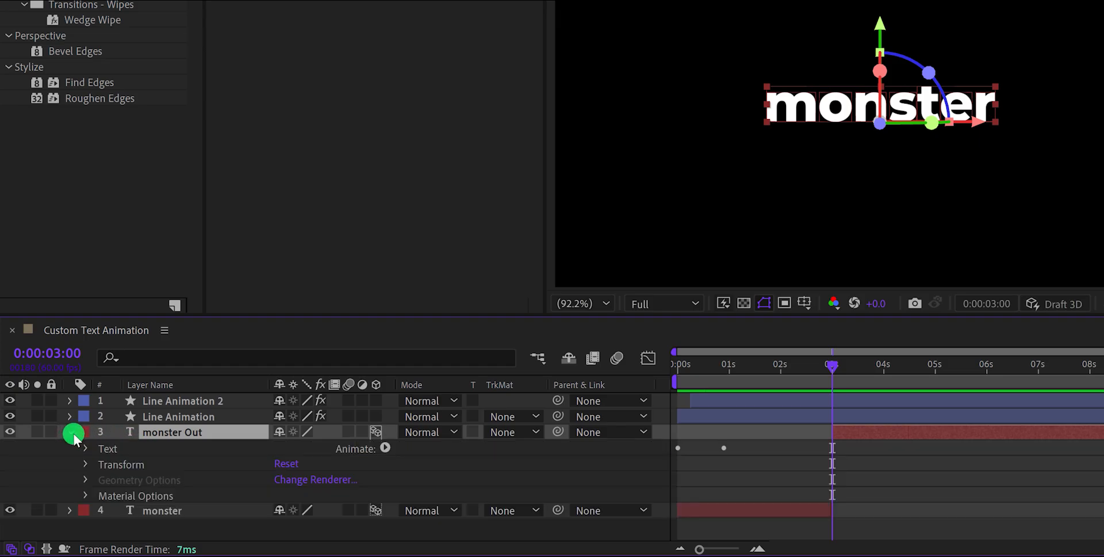
pyautogui.click(84, 448)
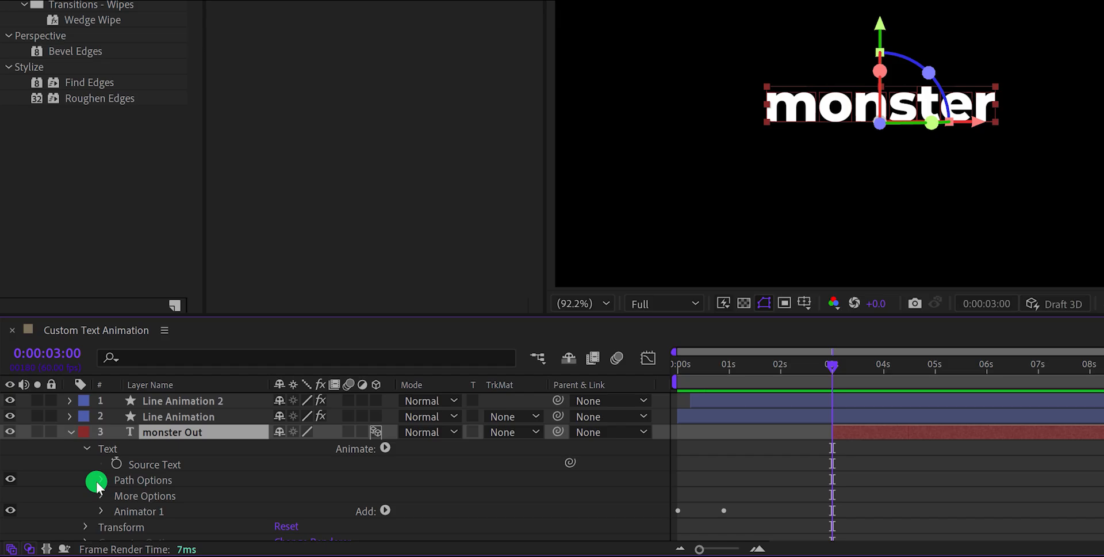
pyautogui.scroll(-3)
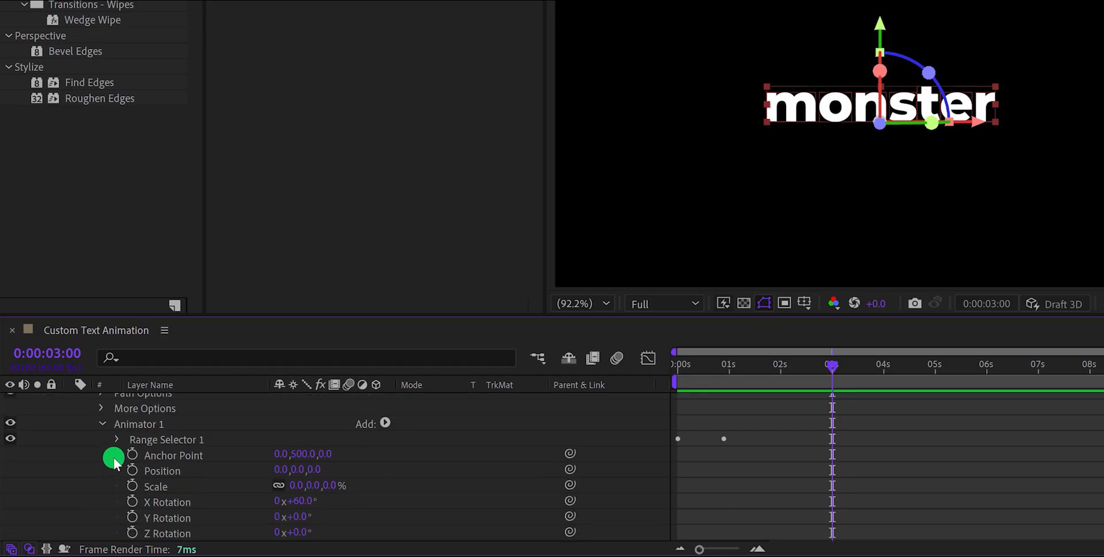
pyautogui.click(116, 440)
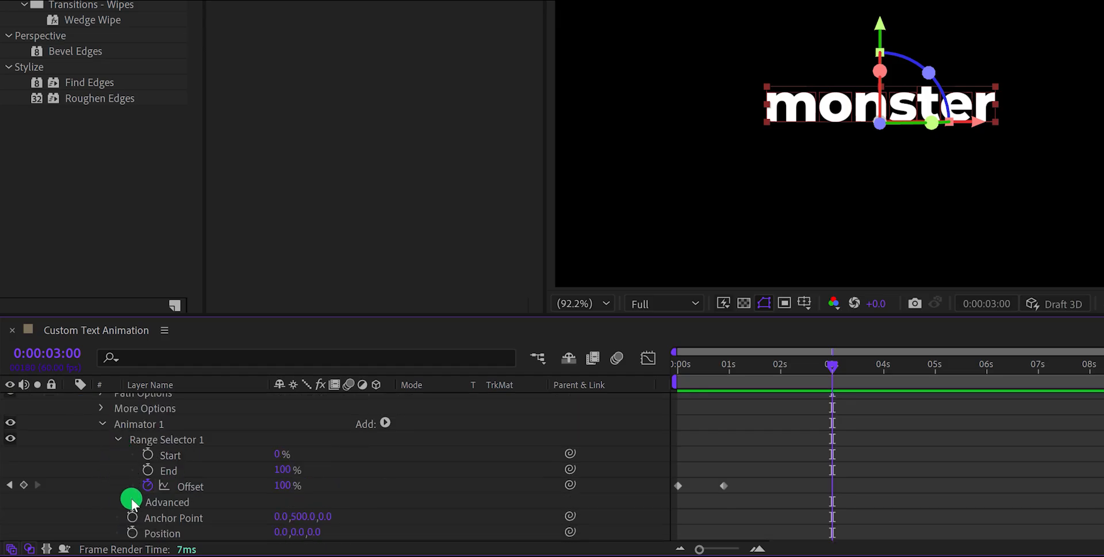
pyautogui.click(133, 501)
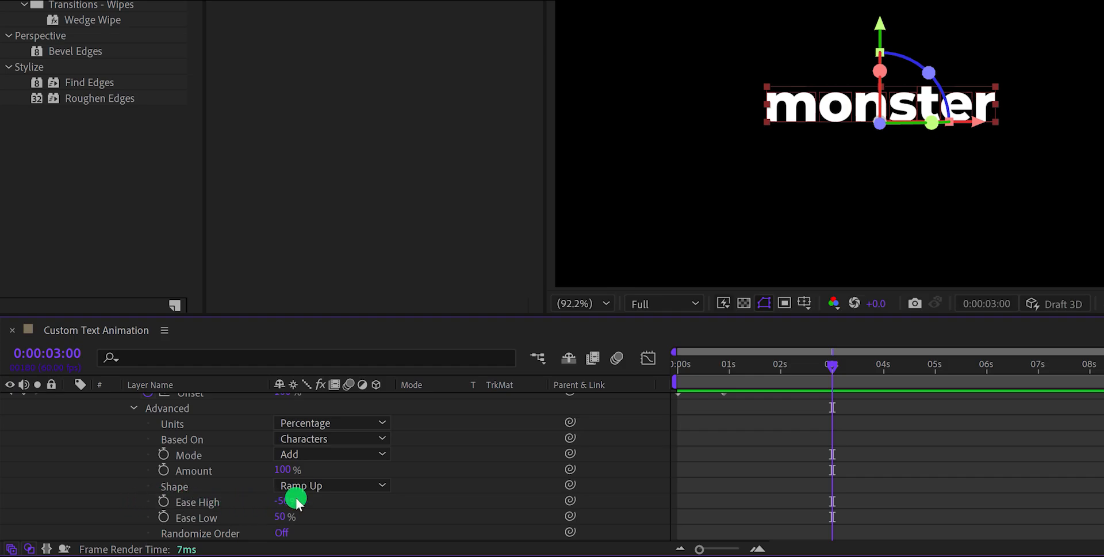
pyautogui.click(331, 486)
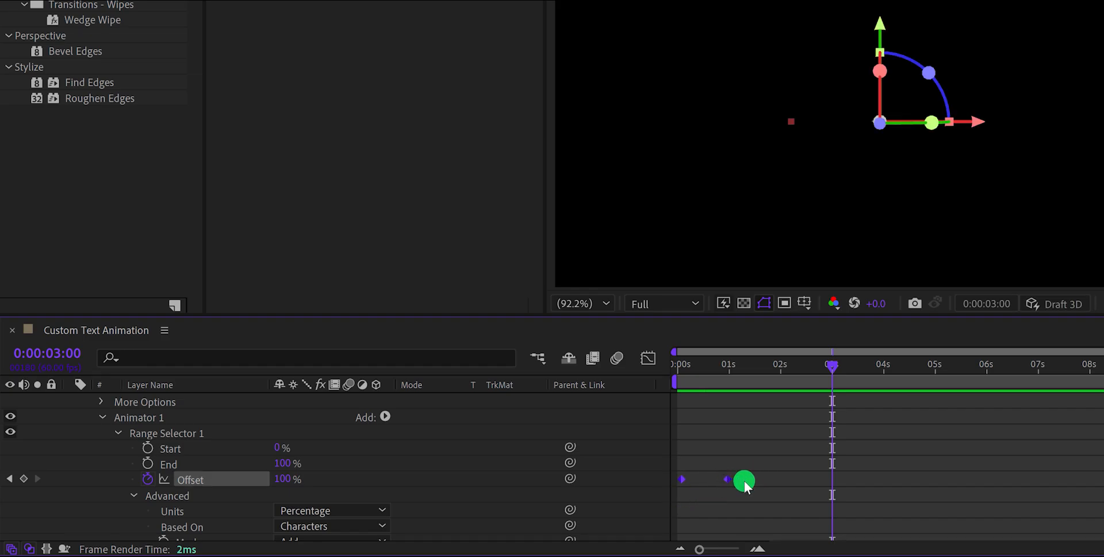
pyautogui.moveTo(743, 481); pyautogui.dragTo(876, 478)
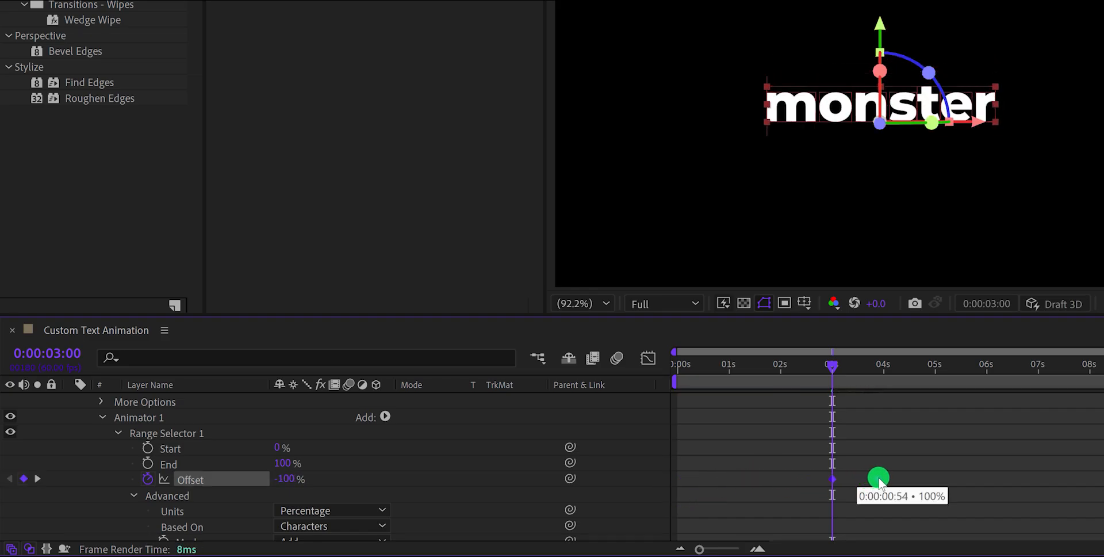